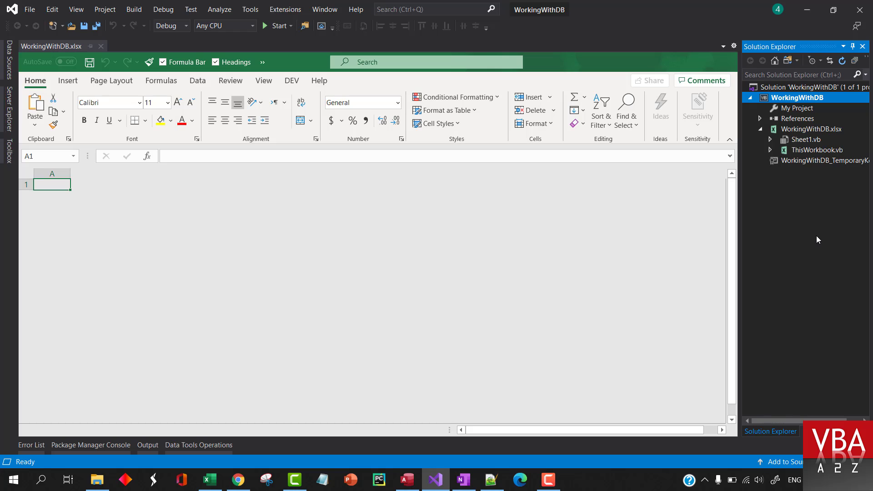
- Create a new module named AccessDB in the WorkingWithDB project via Add > Module
right_click(800, 97)
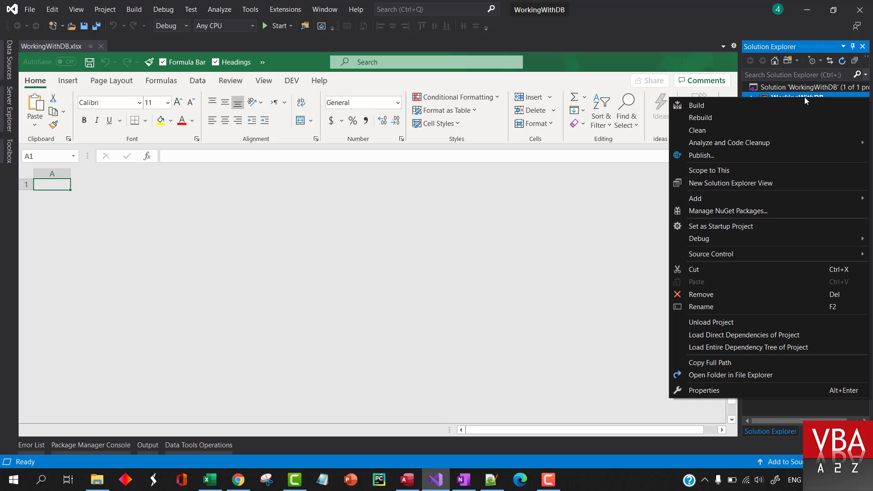
mouse_move(719, 226)
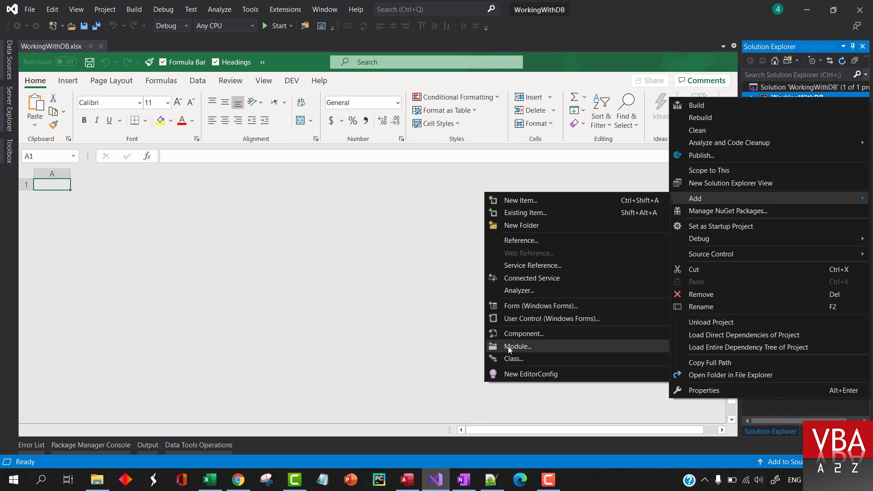
click(517, 347)
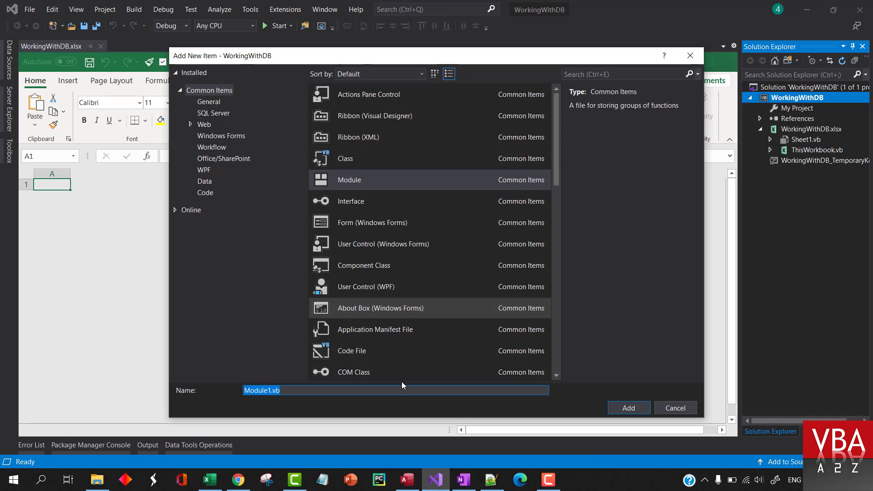
text(AccessDB)
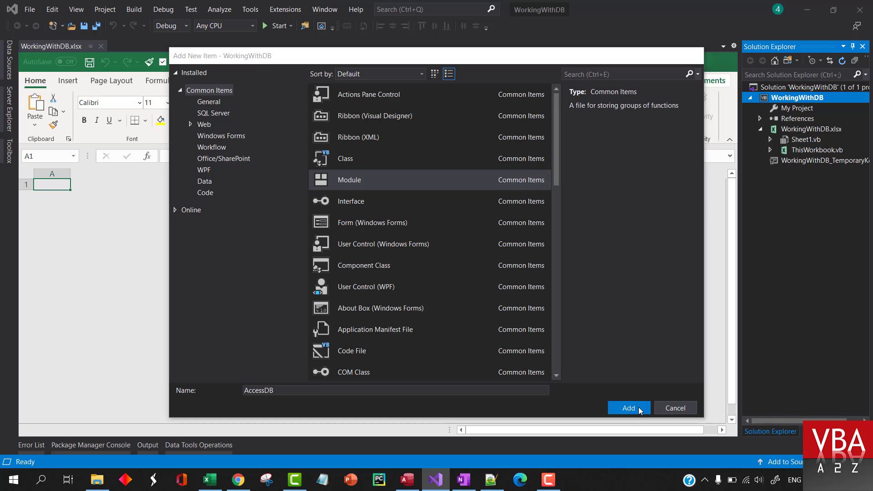
click(628, 408)
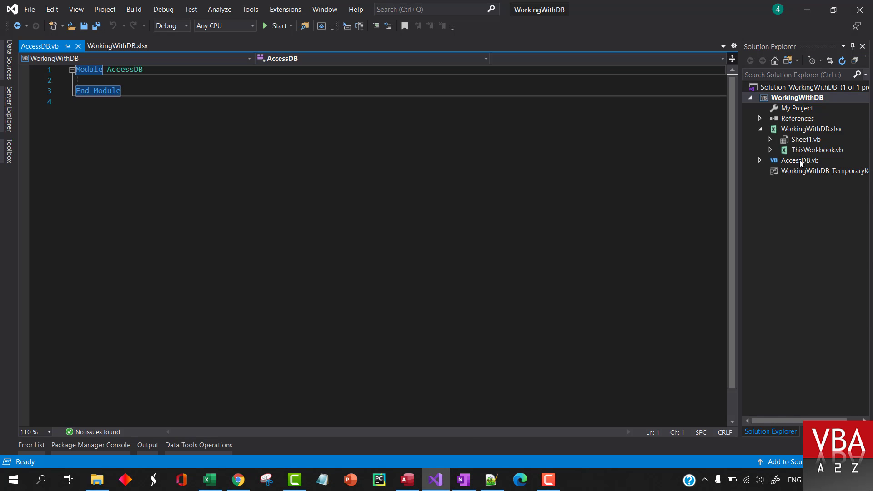
- Write Imports lines for System.Data.OleDb, System.Diagnostics and System.IO at the top
click(89, 80)
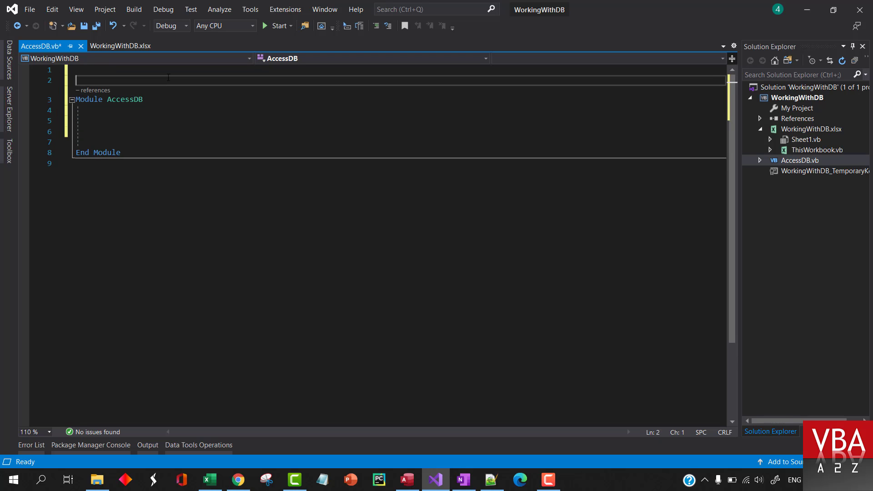
text(impo)
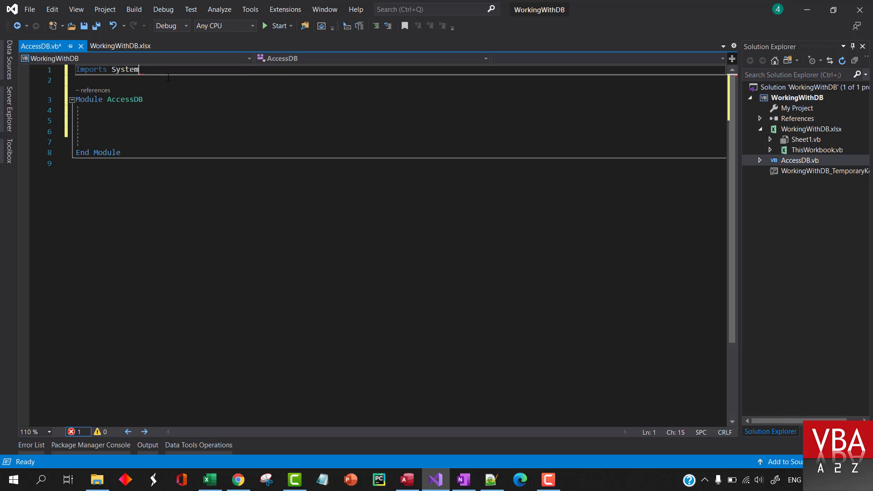
text(.Data)
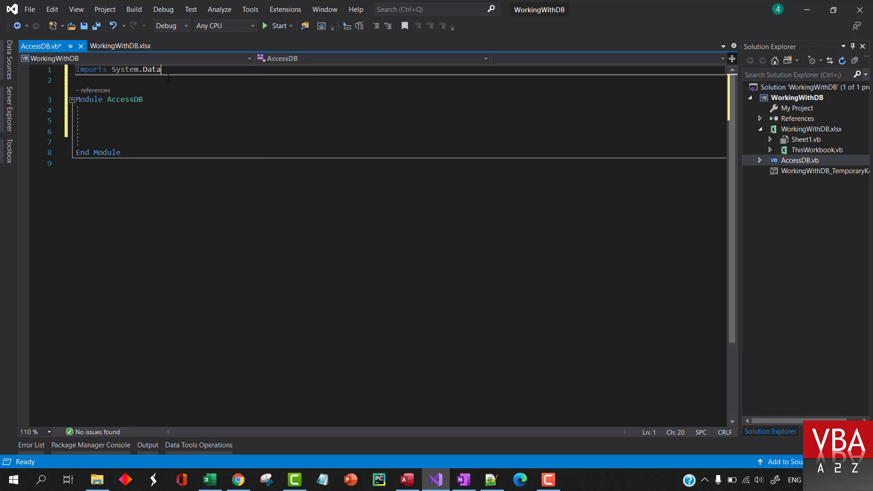
text(.OleDb)
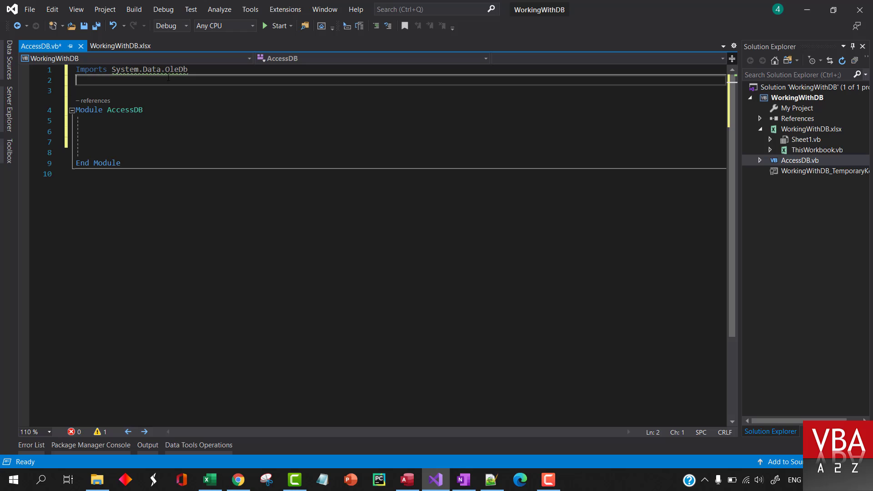
text(im)
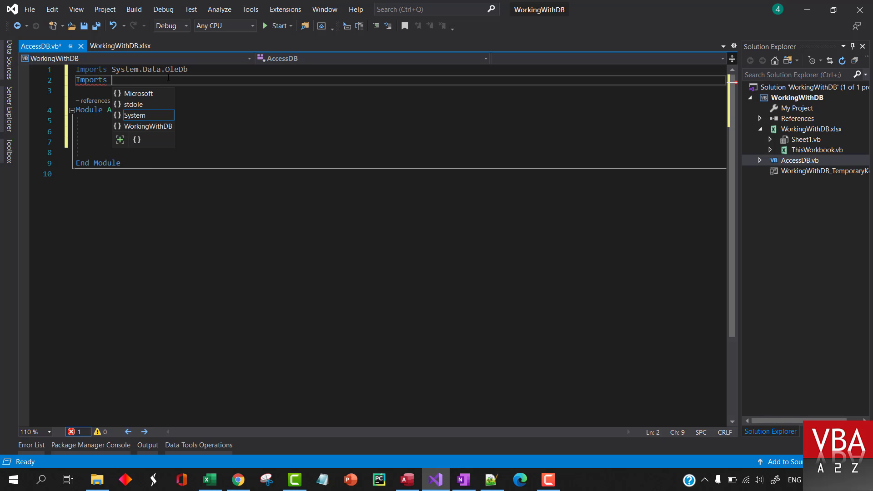
text(System.Diagnostics)
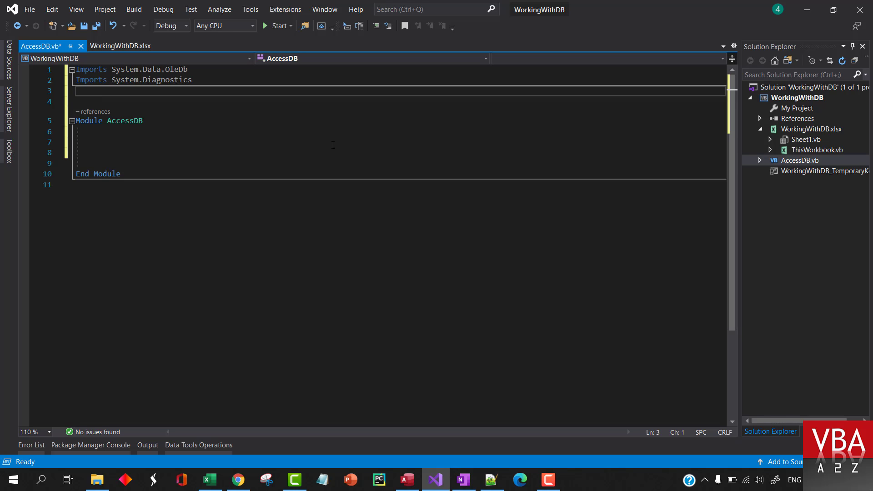
text(Imports)
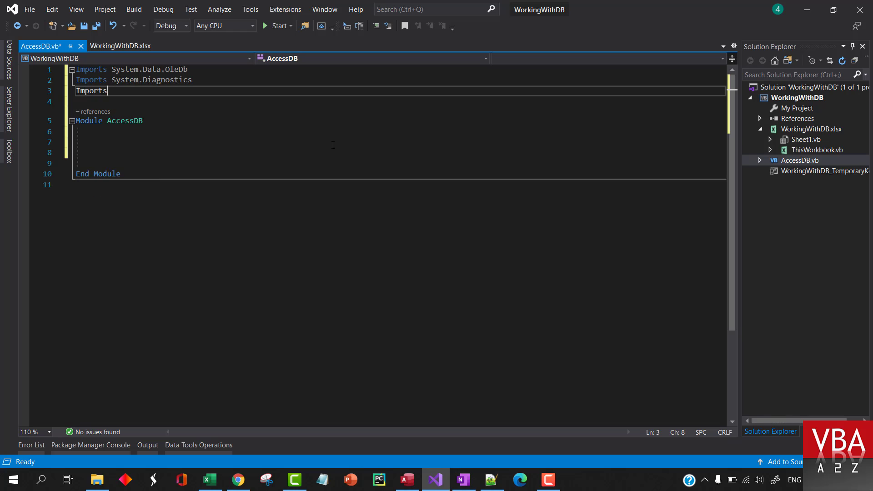
text(sys)
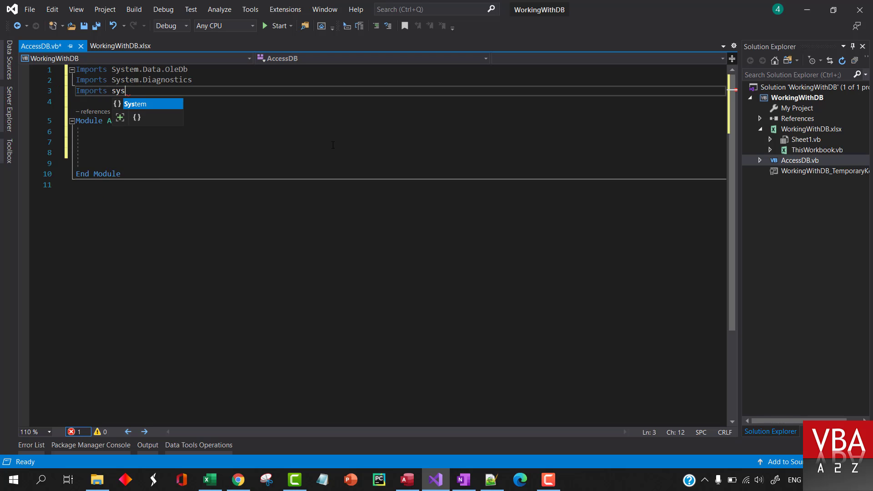
key(Tab)
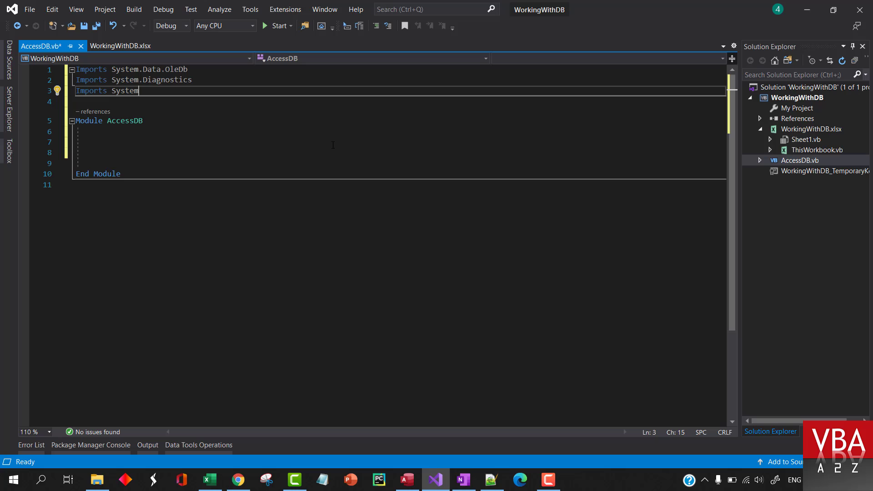
text(.IO)
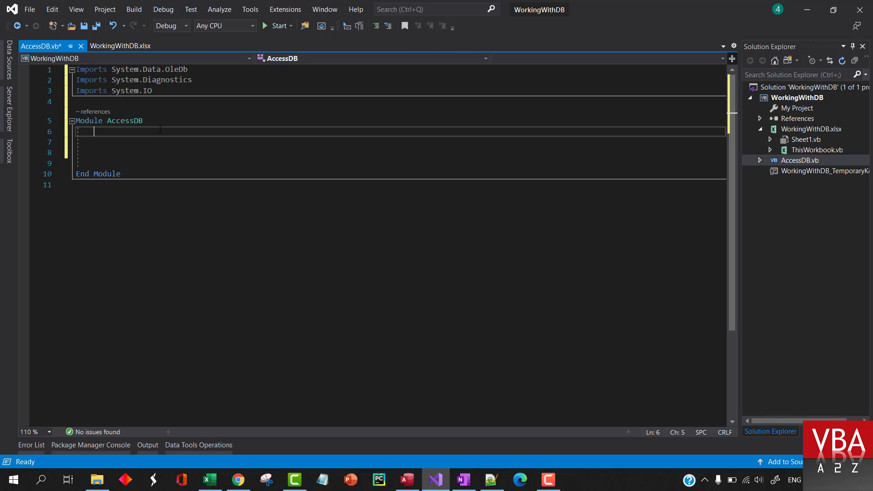
- Declare Public dbCon As OleDbConnection = New OleDbConnection inside the module
key(Enter)
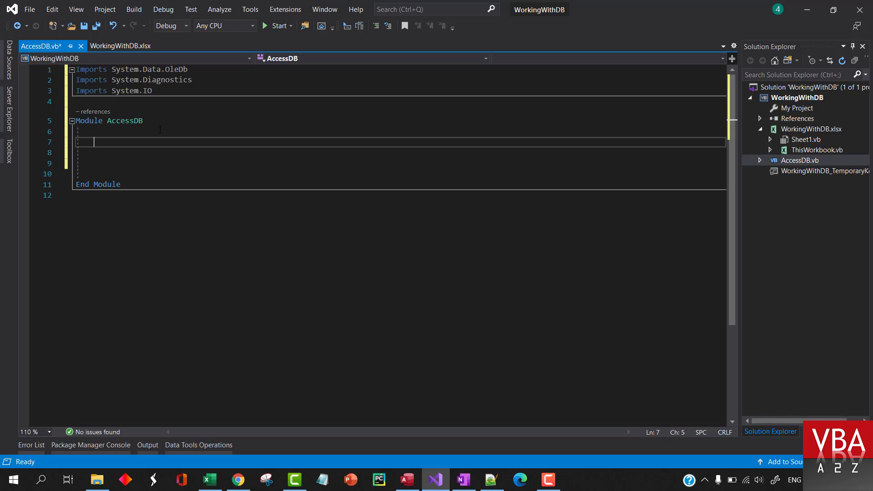
text(pu)
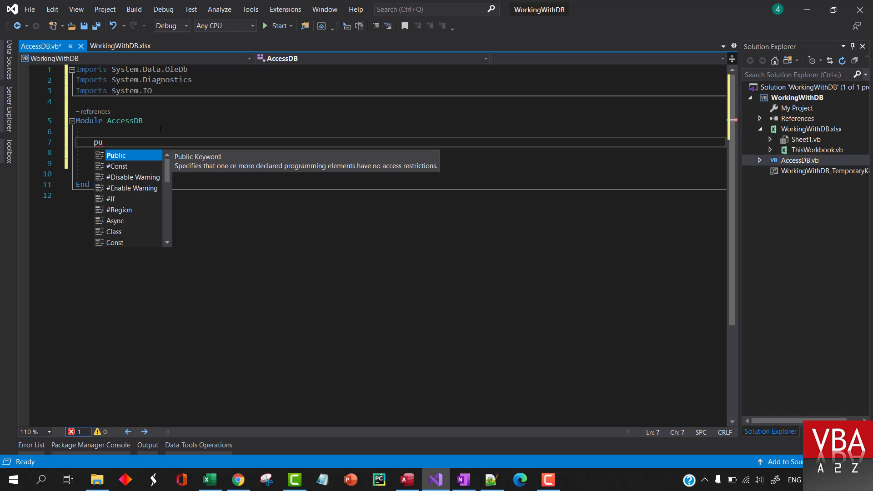
text(Public)
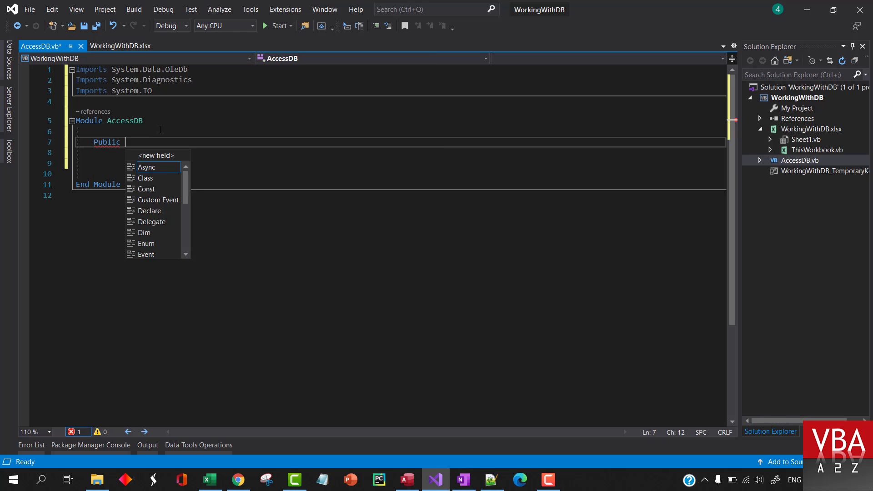
text(dbCon As)
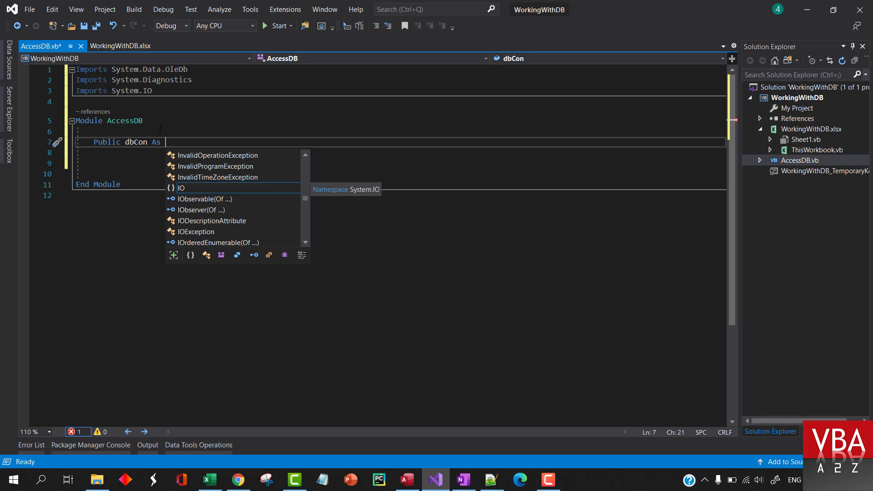
text(ole)
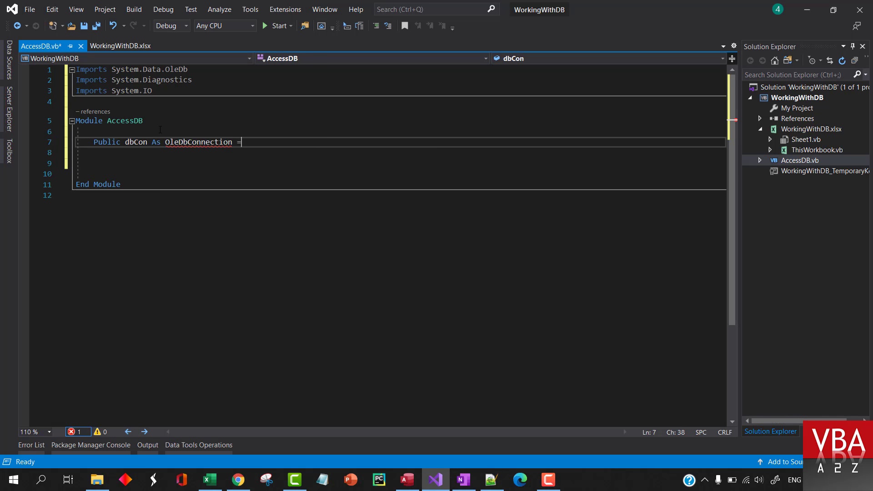
text(New oleDbConnection)
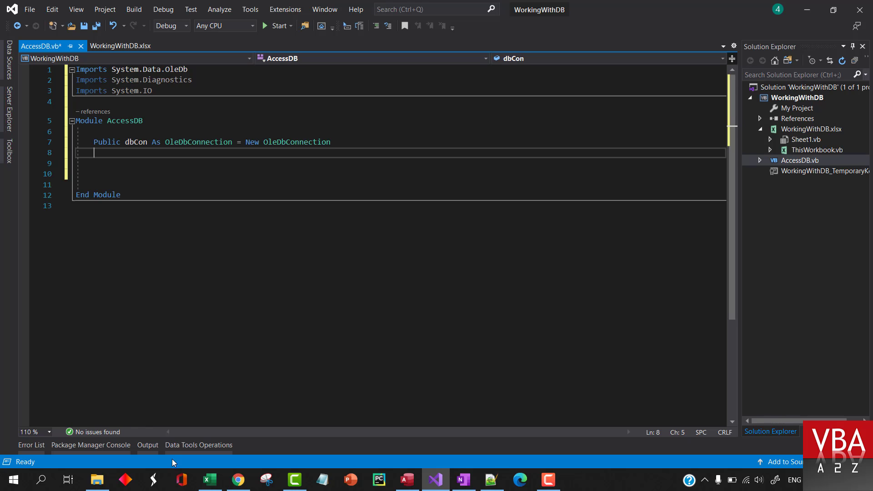
- Copy the full path of sample_db.accdb from File Explorer
click(97, 478)
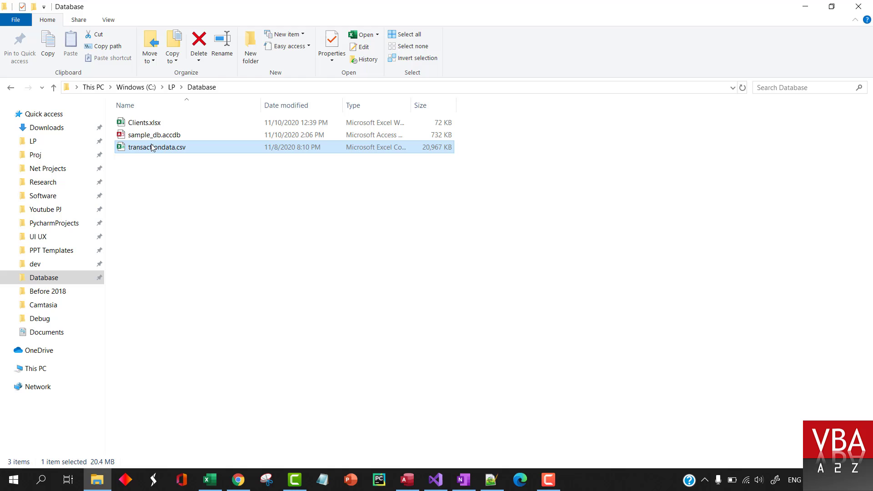
right_click(154, 134)
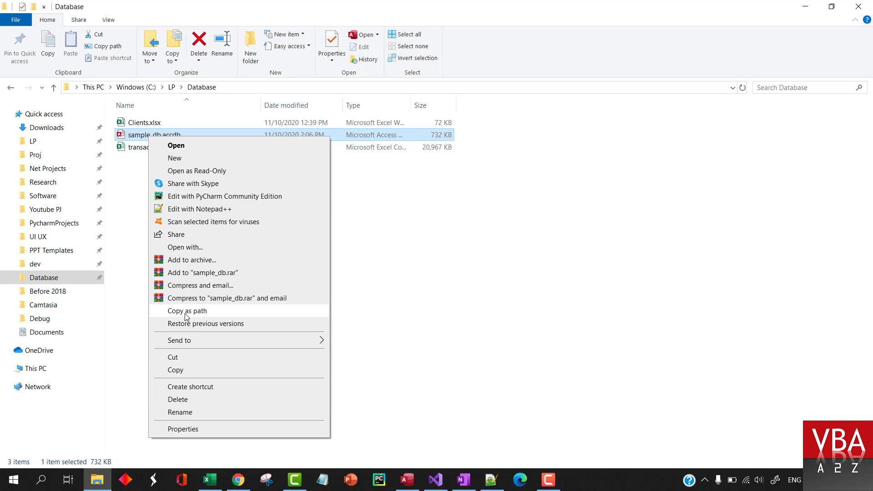
click(434, 479)
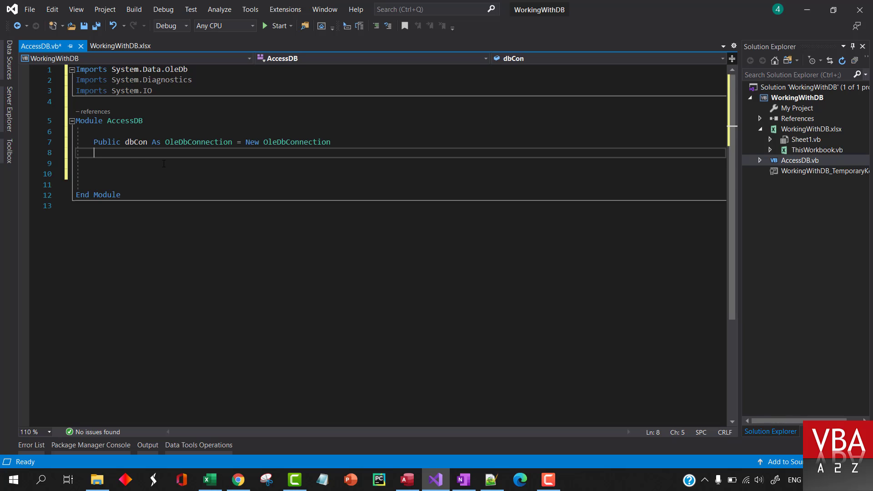
- Declare Public dbPath As String = "C:\LP\Database\sample_db.accdb" with blank lines below
text(Public d)
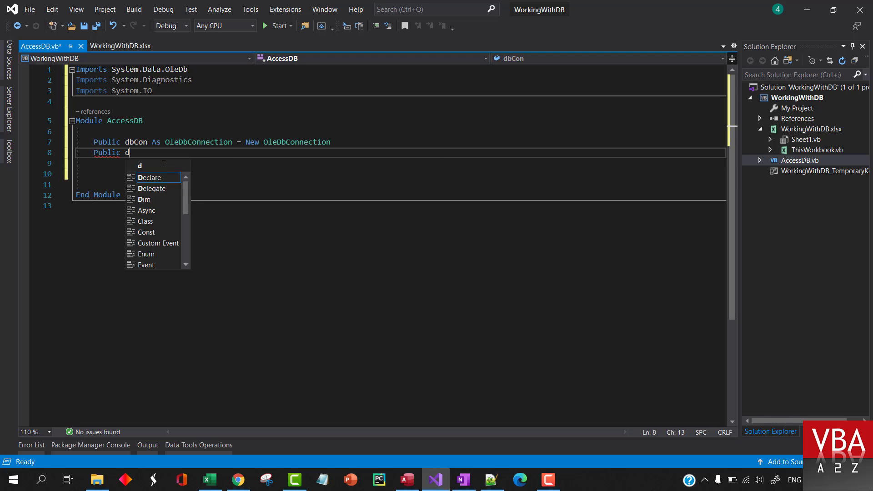
text(bPath As s)
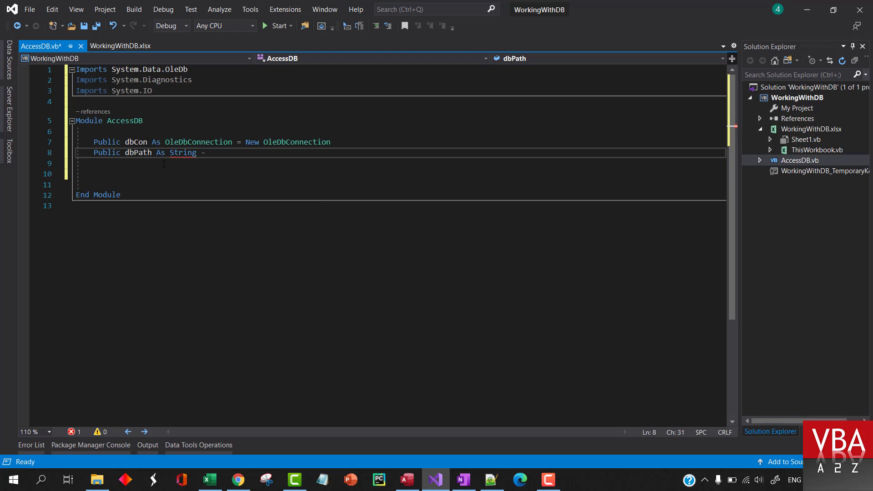
text("C:\LP\Database\sample_db.accdb")
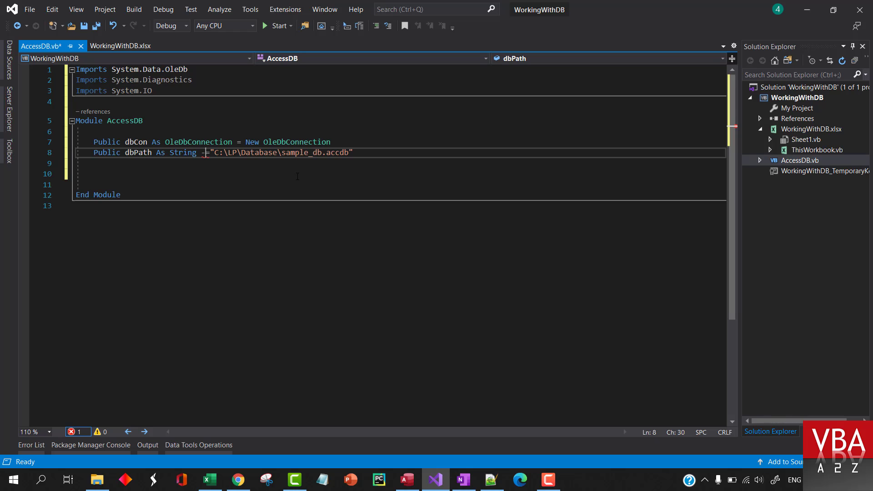
key(enter)
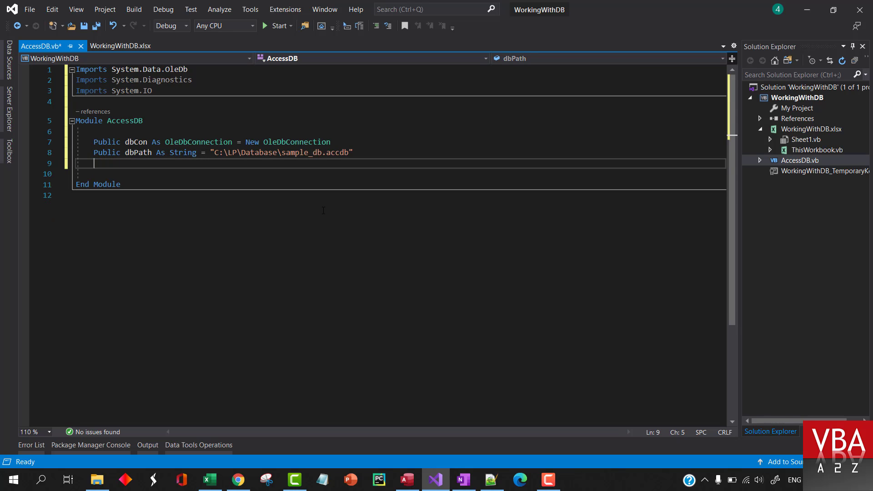
key(Enter)
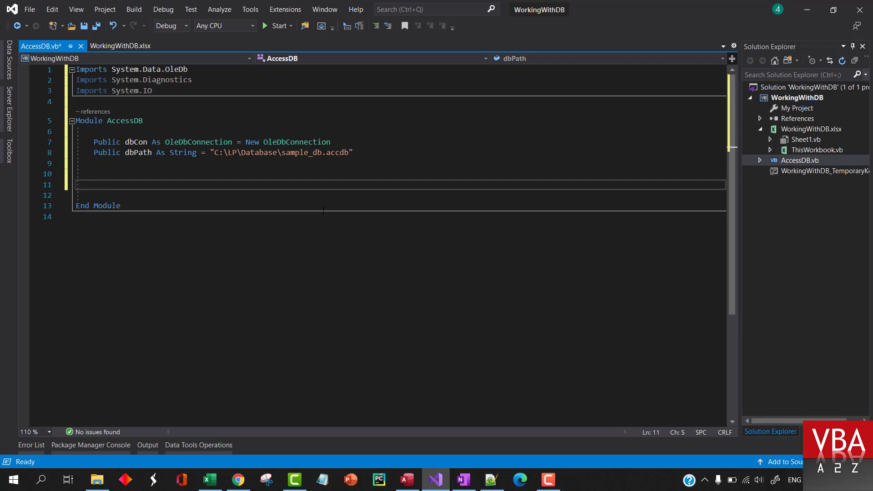
- Declare Public Function OpenCon() As Boolean with its End Function
text(publ)
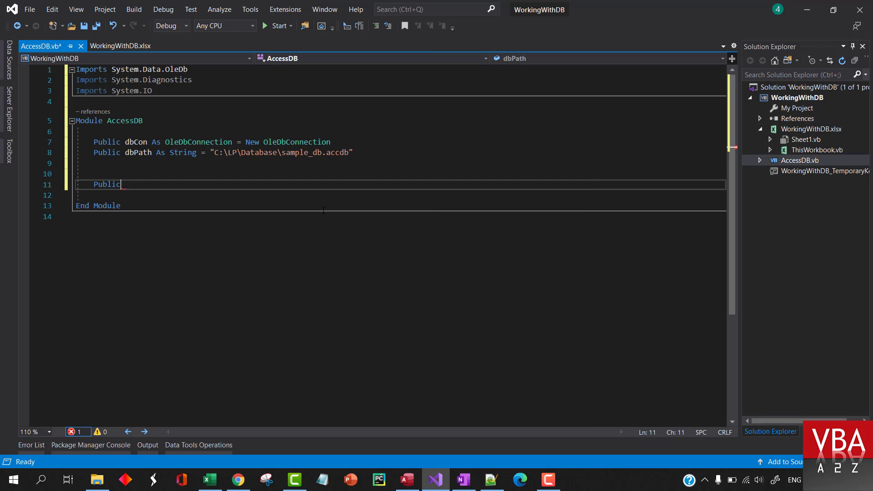
text(Open)
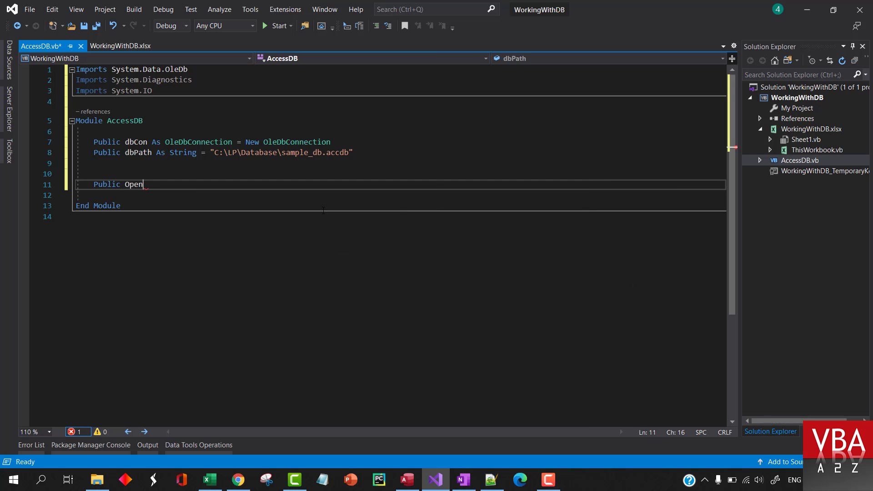
text(Con)
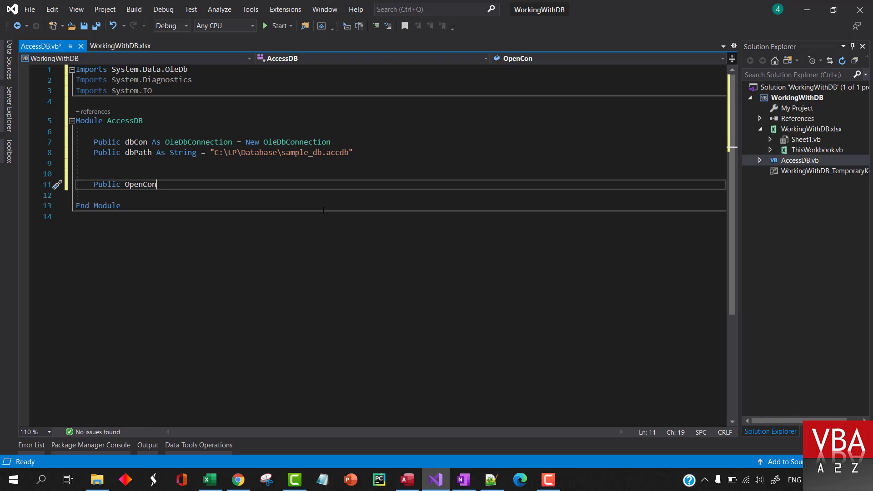
double_click(140, 185)
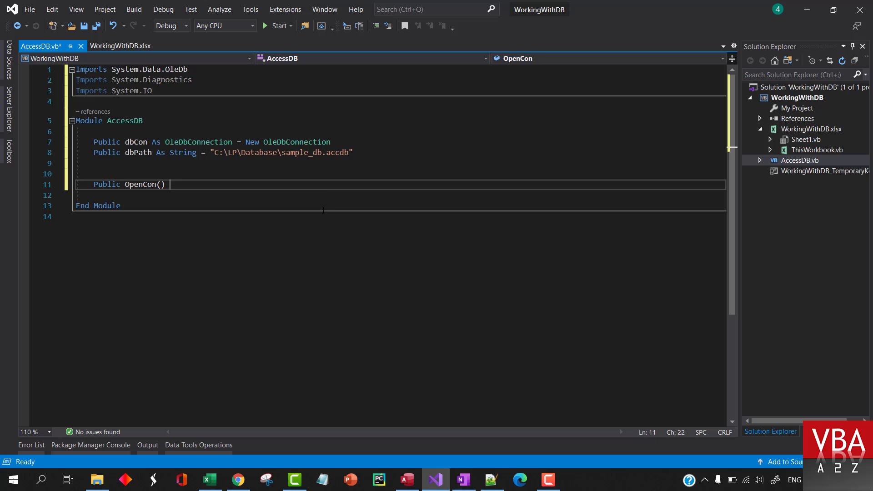
text(as Boolean)
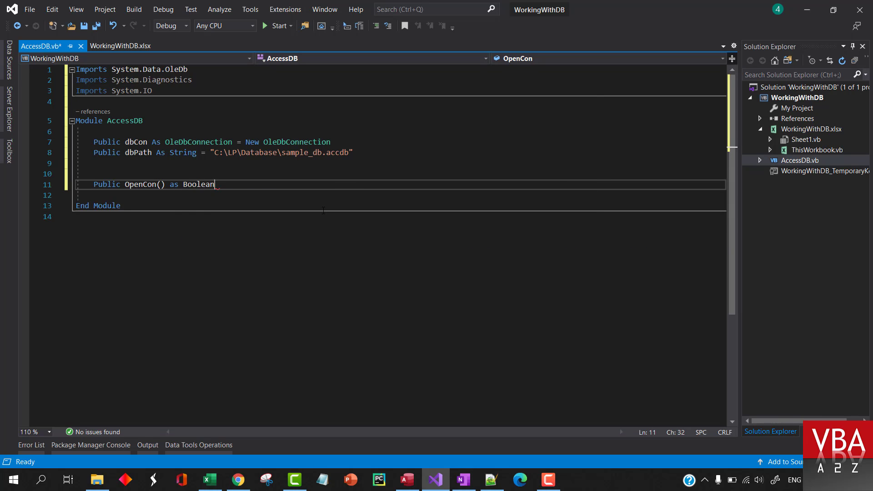
key(enter)
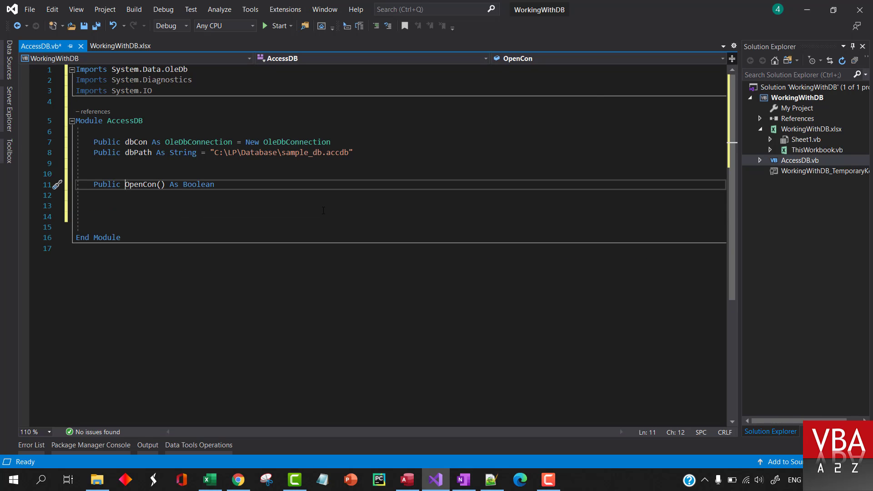
text(Function)
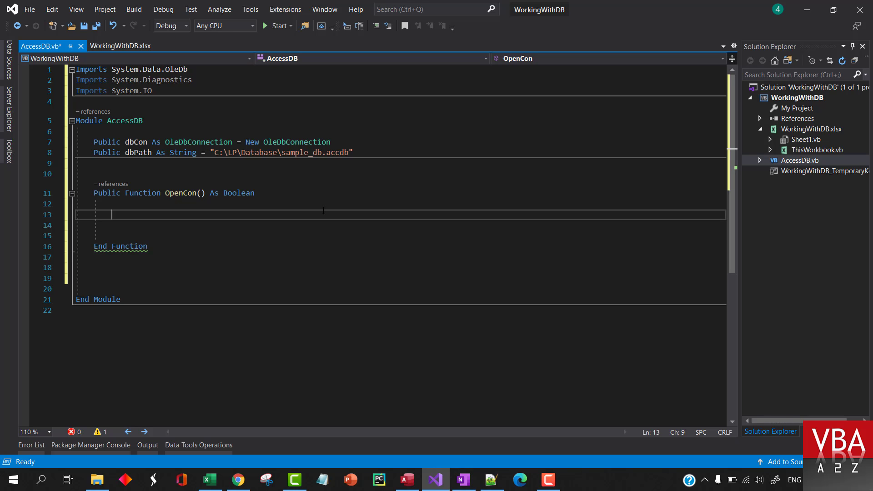
- Add a Try...Catch block starting dbCon.ConnectionString = inside OpenCon
text(Try)
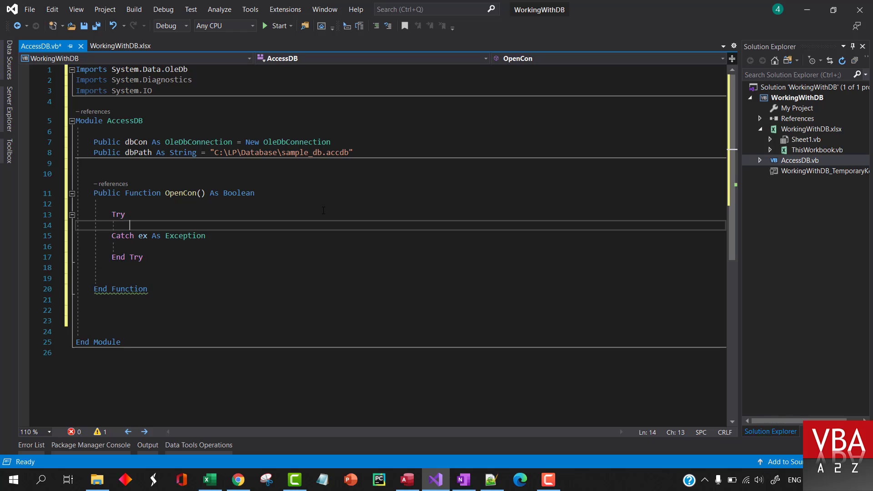
key(enter)
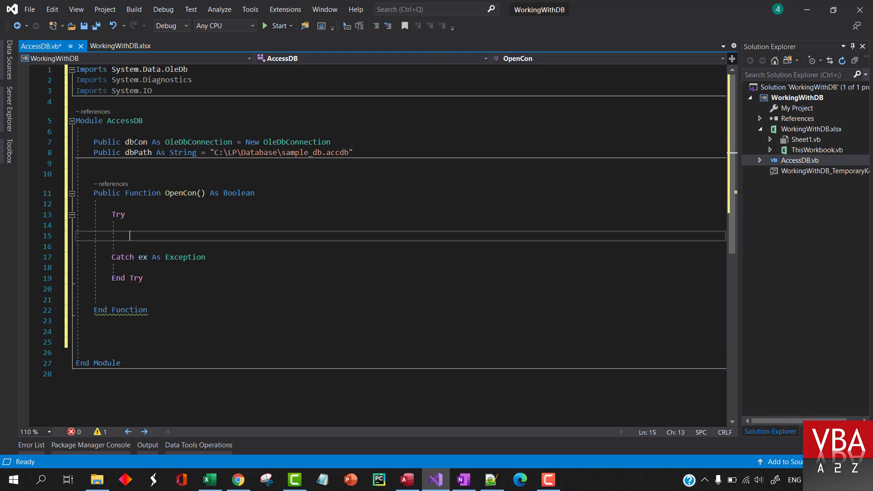
text(dbcon)
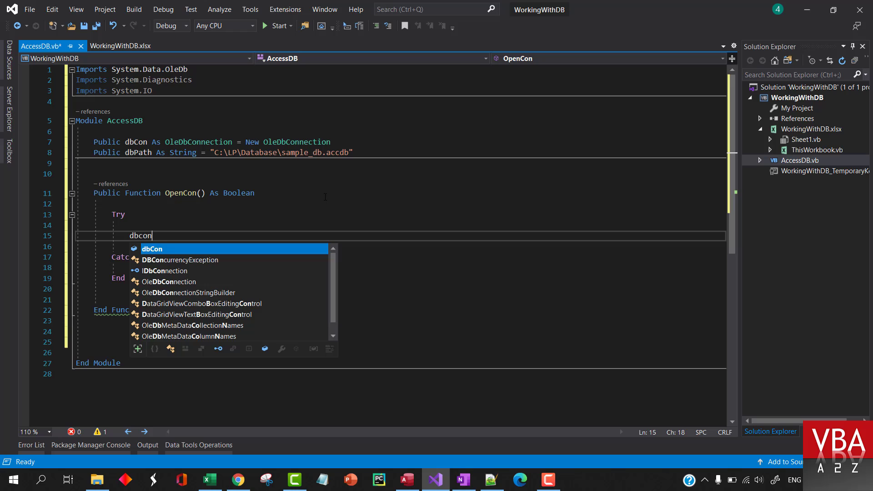
text(.cp)
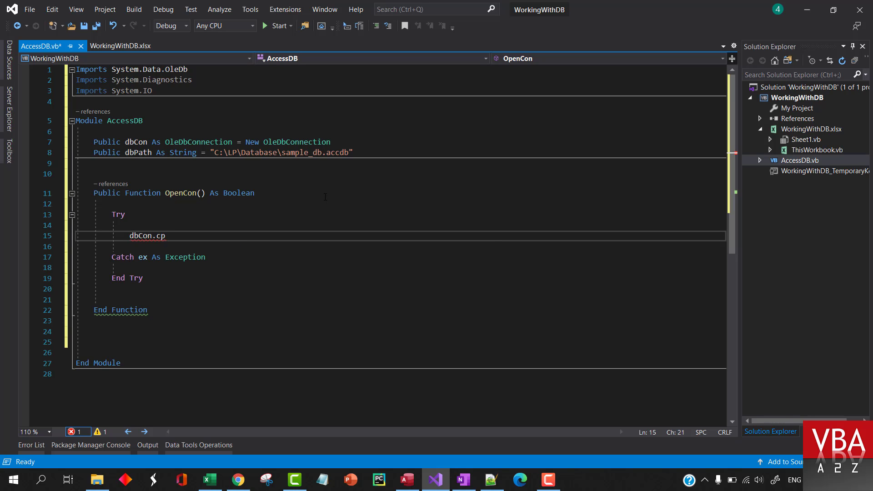
text(ConnectionString =)
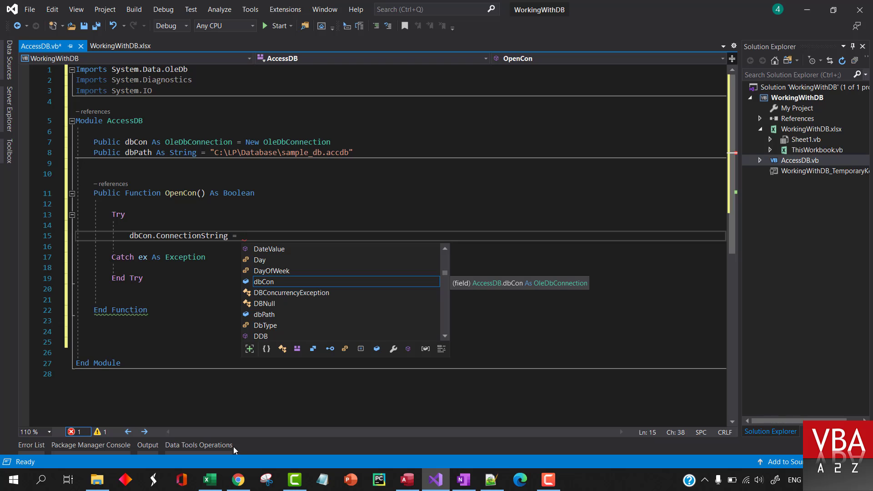
mouse_move(288, 179)
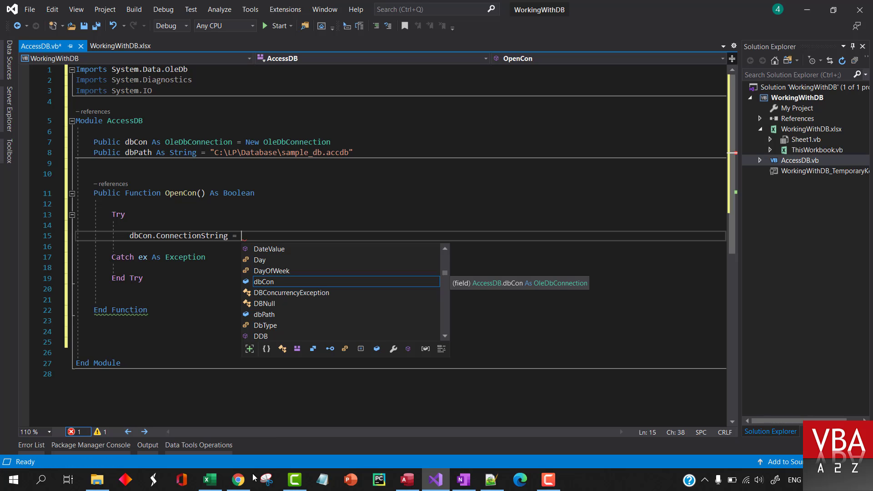
click(238, 479)
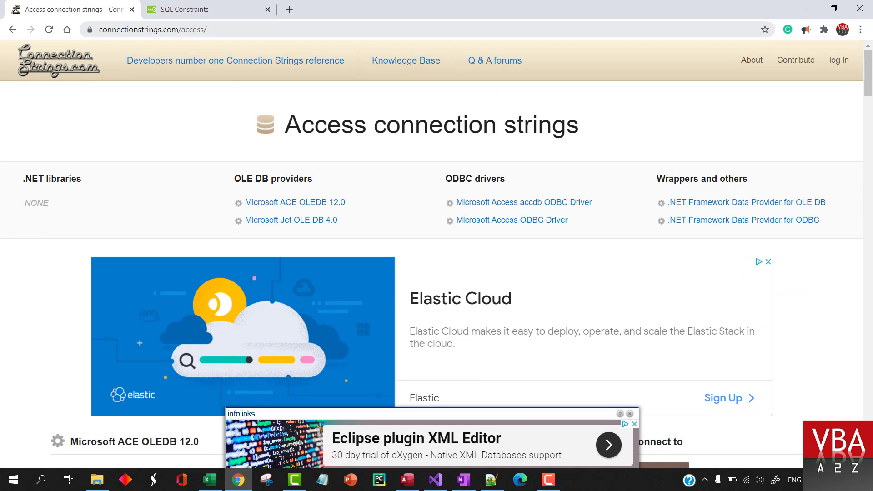
- Look up the ACE OLEDB 12.0 Standard security string on ConnectionStrings.com
scroll(down, 3)
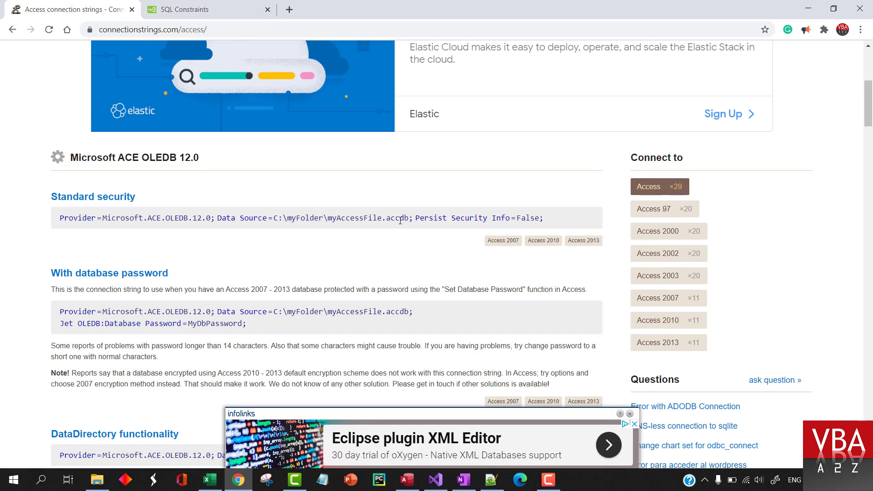
drag(93, 218, 412, 218)
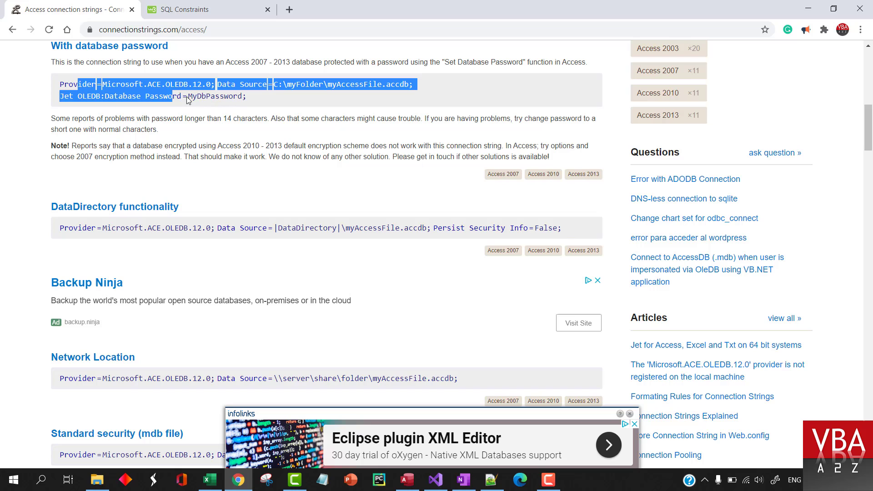
click(106, 227)
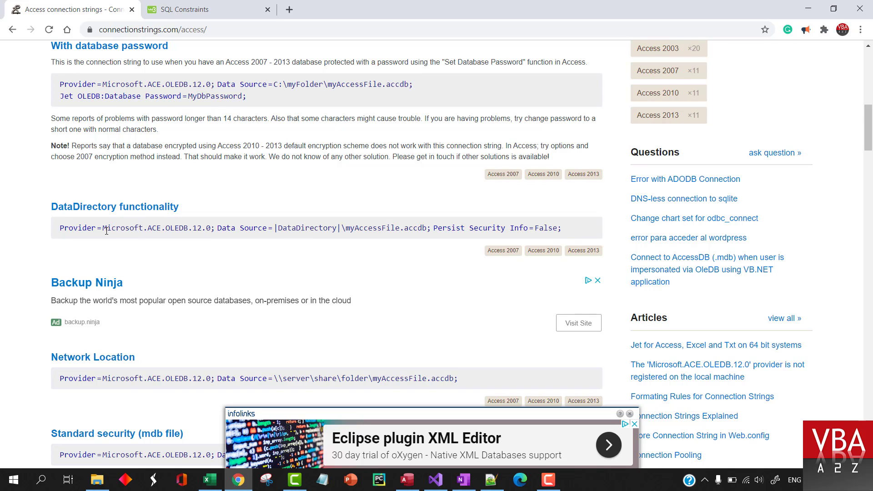
scroll(down, 3)
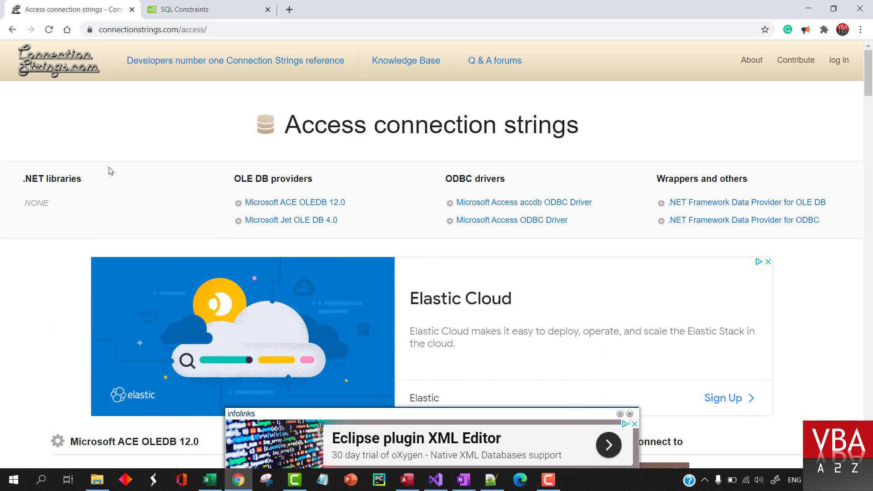
scroll(down, 3)
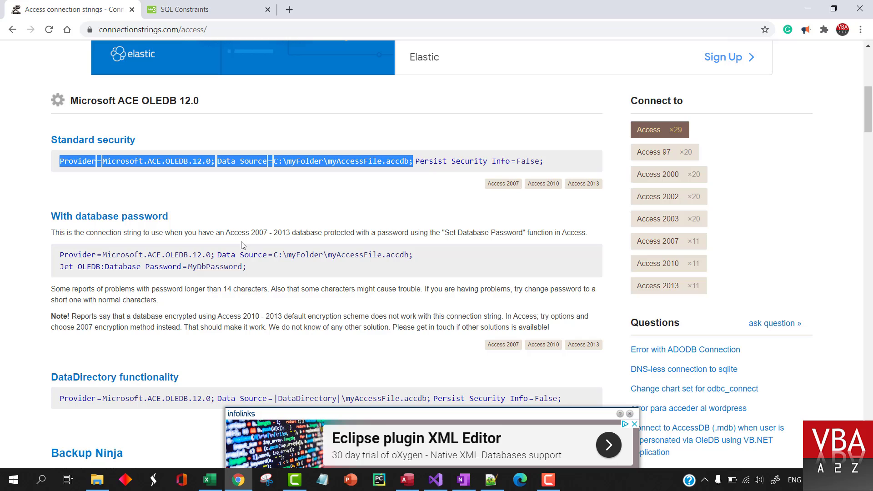
click(436, 479)
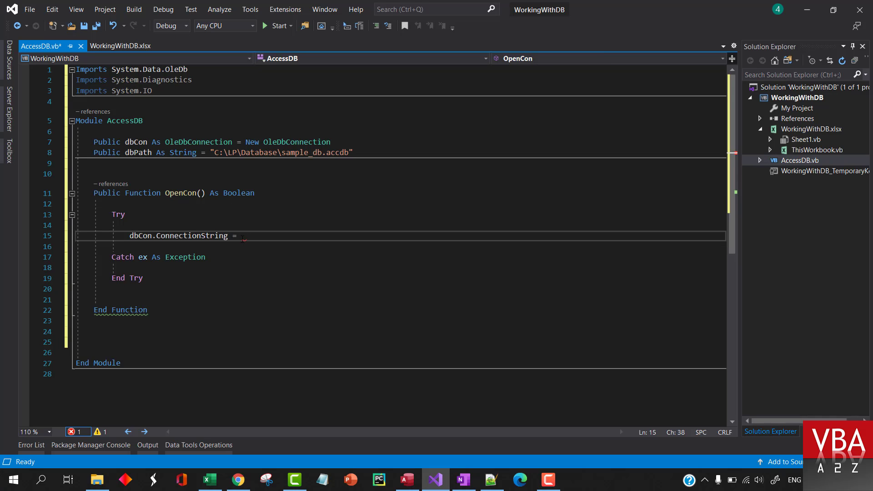
- Set the connection string to Provider=Microsoft.ACE.OLEDB.12.0;Data Source=" & dbPath
text(")
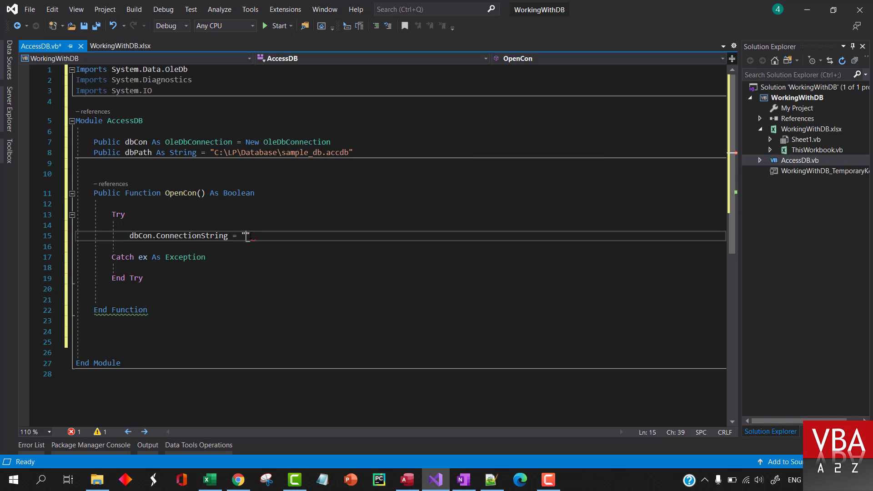
text(Provider=Microsoft.ACE.OLEDB.12.0;Data Source=C:\myFolder\myAccessFile.accdb;)
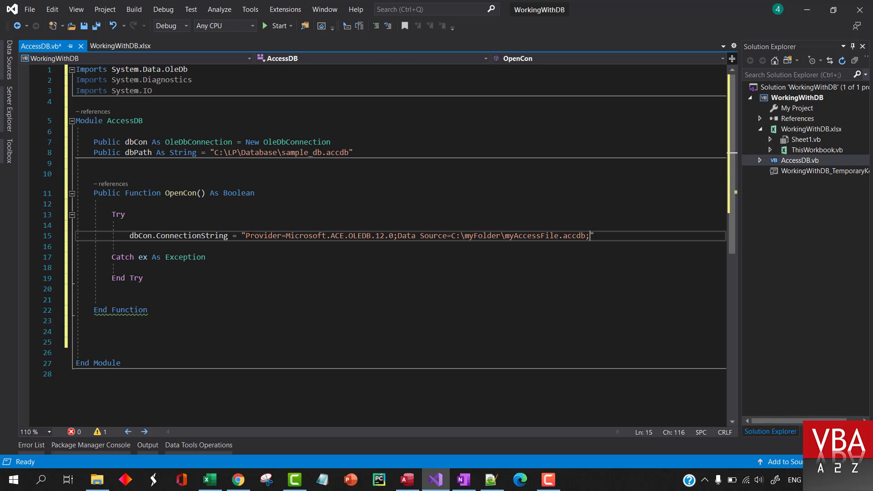
double_click(137, 153)
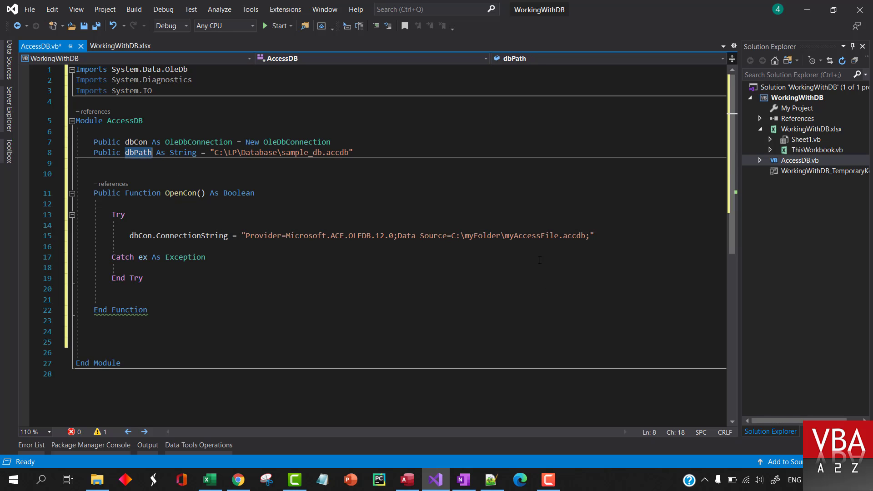
drag(453, 236, 586, 235)
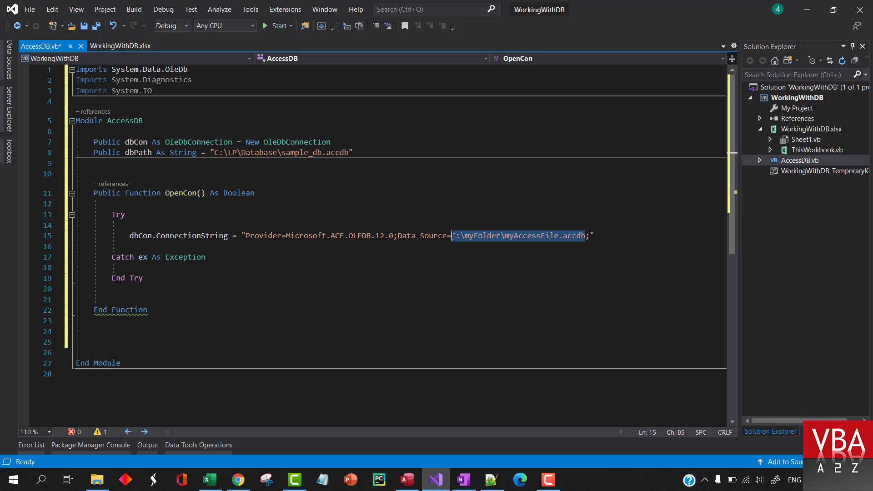
key(Delete)
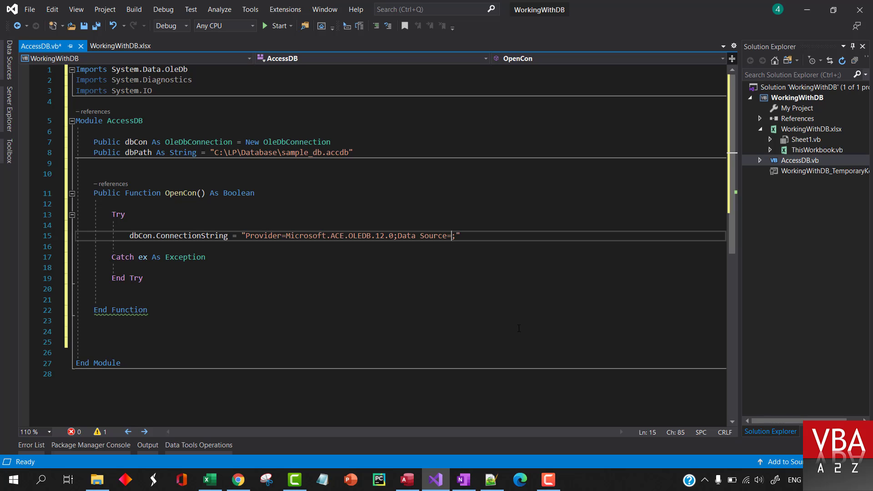
text(" & dbPath)
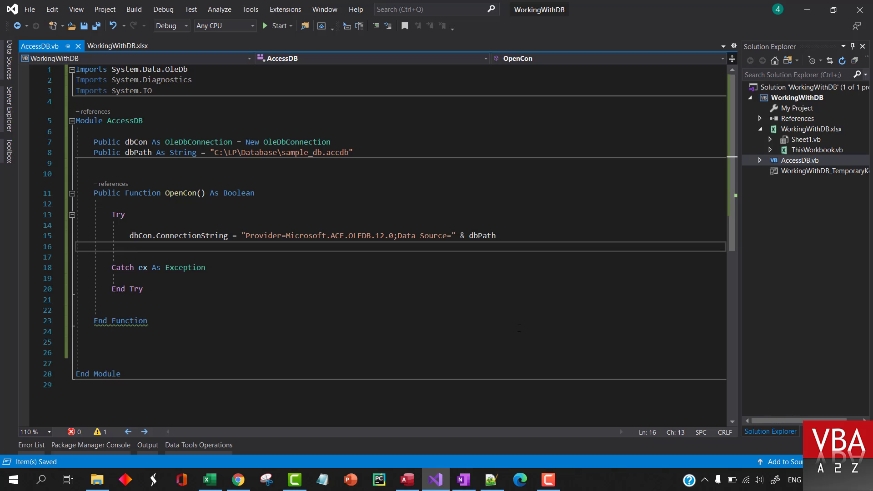
mouse_move(538, 301)
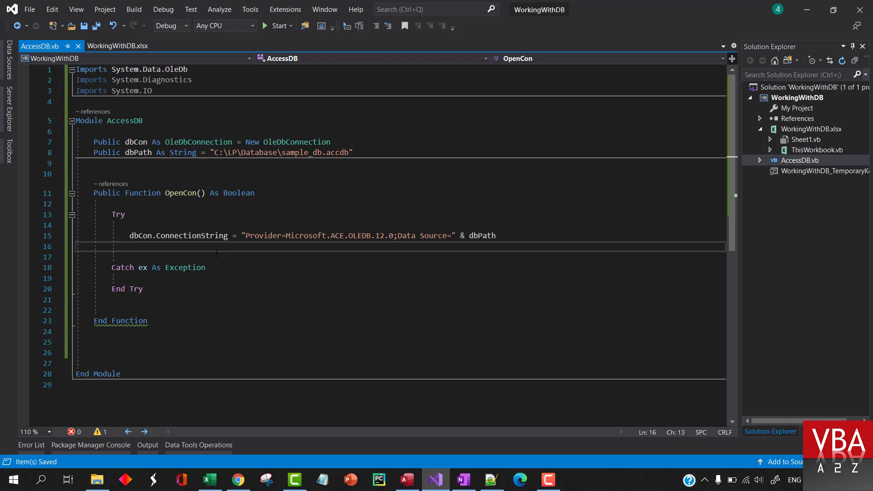
- Add dbCon.Open() and Return True in Try, Return False in Catch
text(dbCon.c)
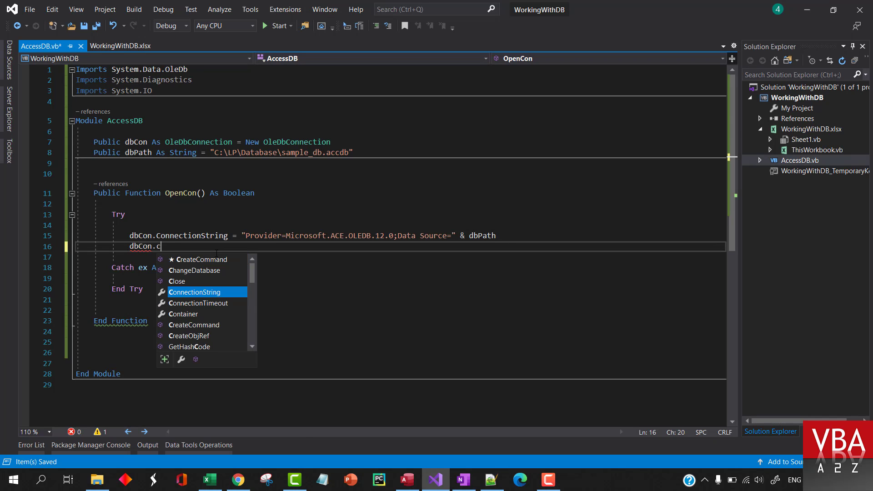
text(Open())
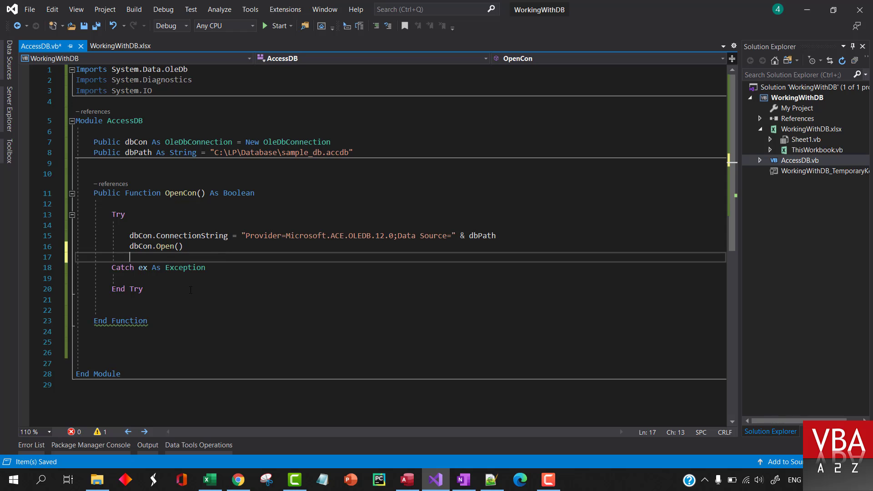
text(r)
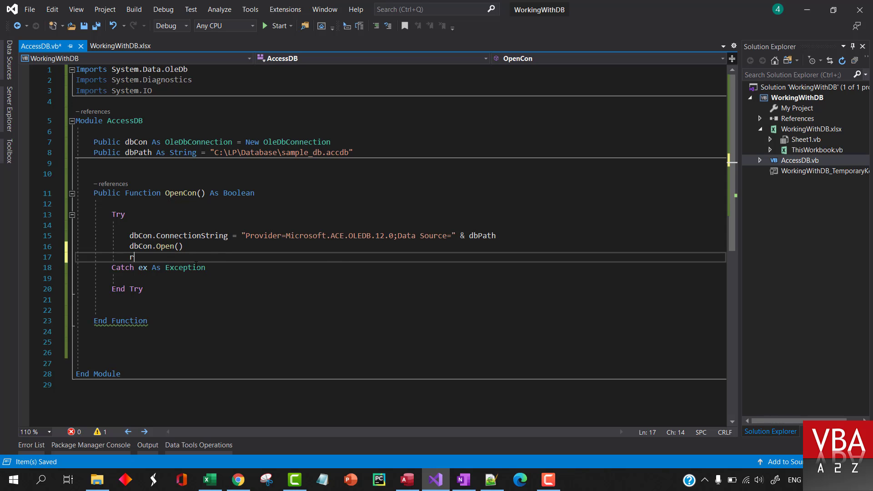
text(e)
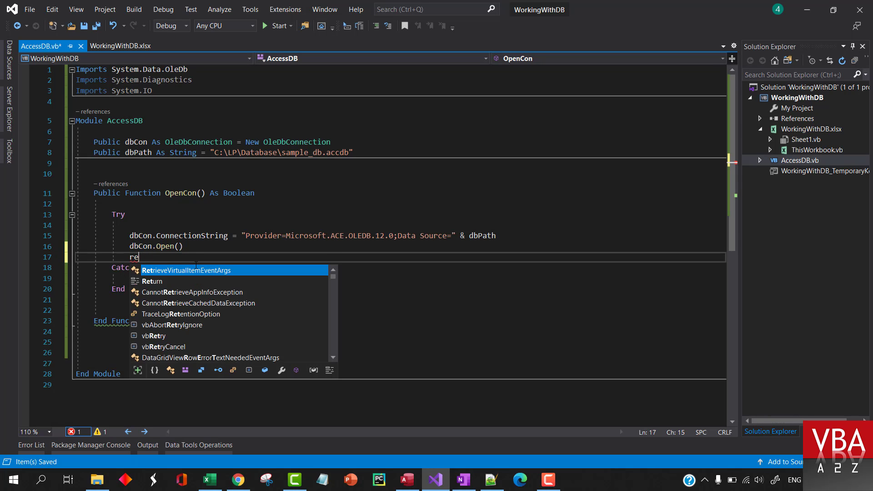
text(turn Tru)
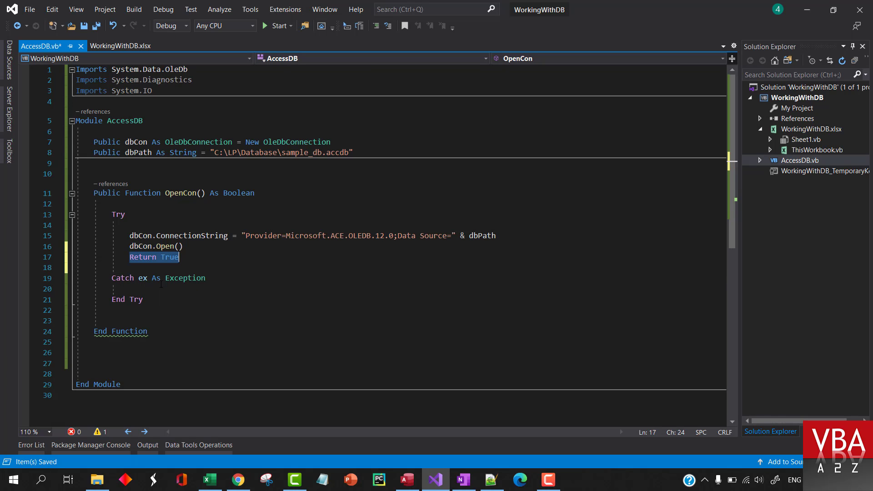
text(Return True)
click(400, 289)
text(Return f)
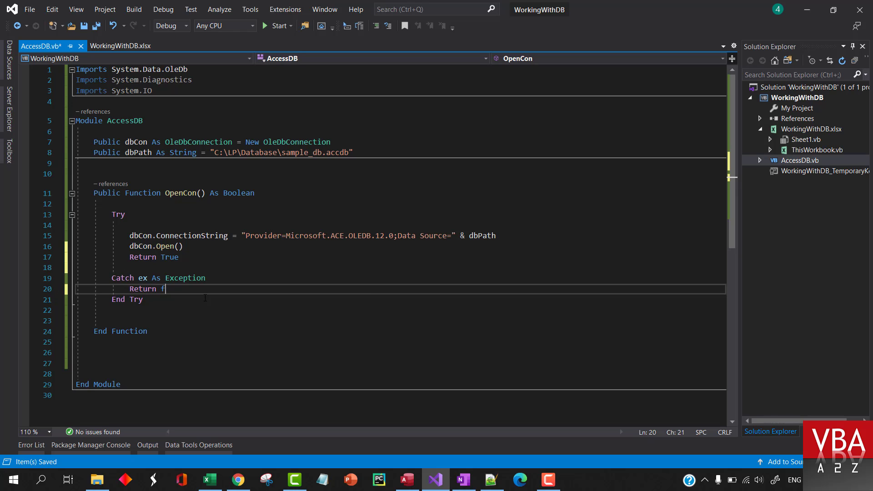
text(alse)
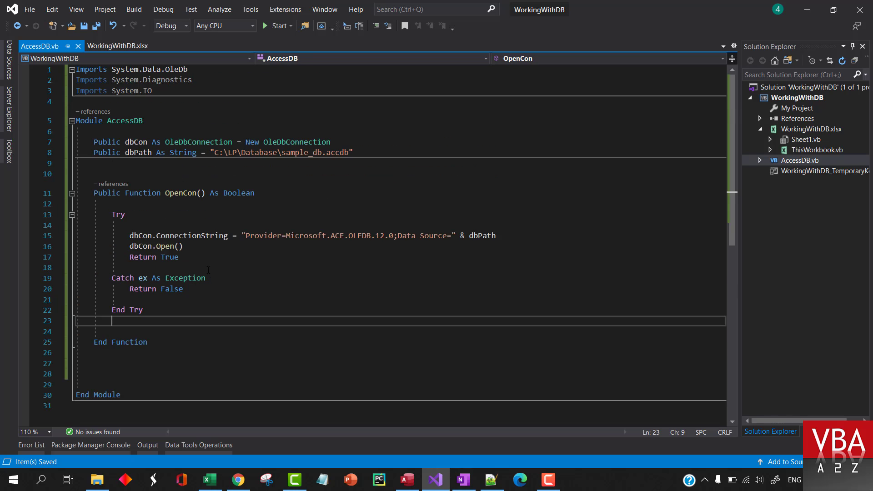
key(enter)
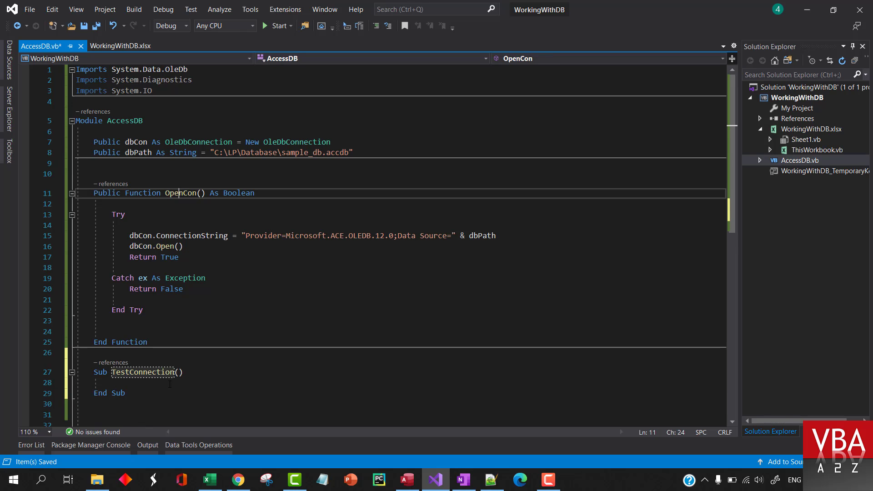
- Add If OpenCon() Then showing MsgBox("Connected") and calling dbCon.Close()
text(i)
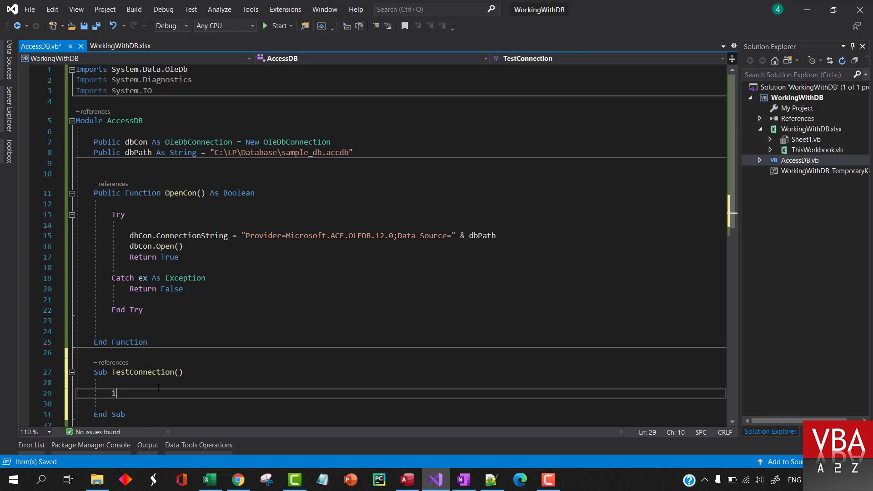
text(f)
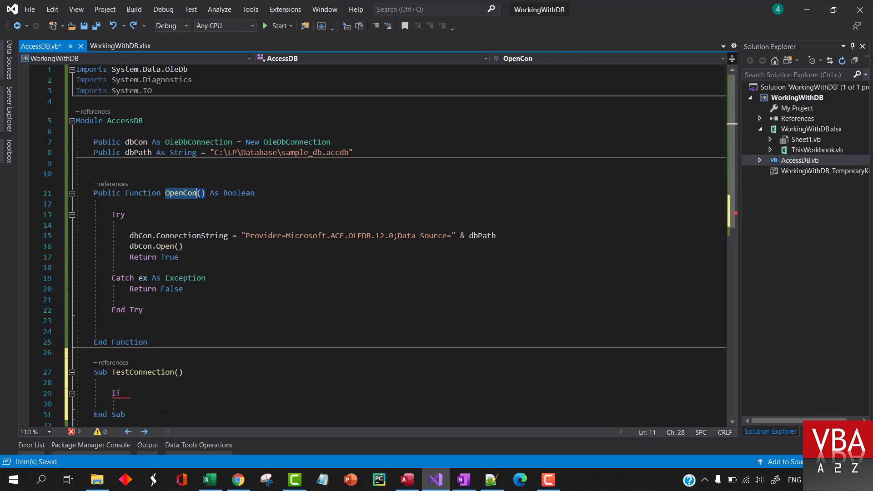
text(OpenCon() Then)
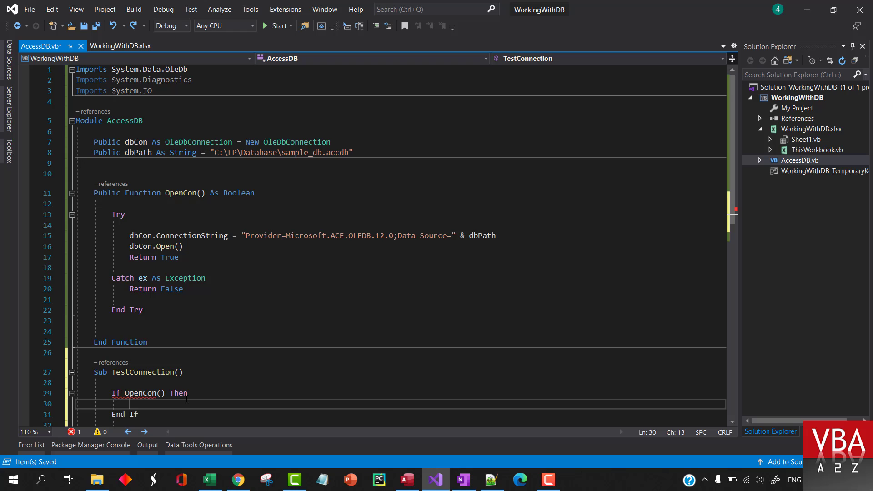
scroll(down, 3)
text(= True )
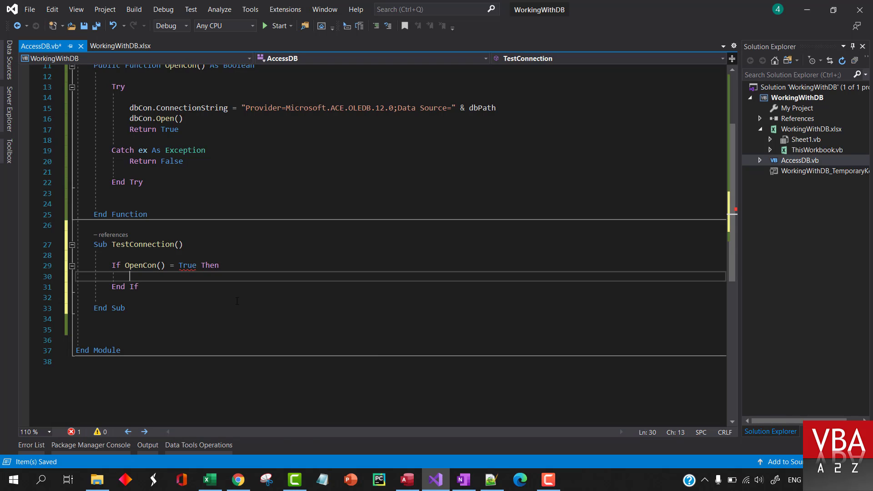
text(MsgBox)
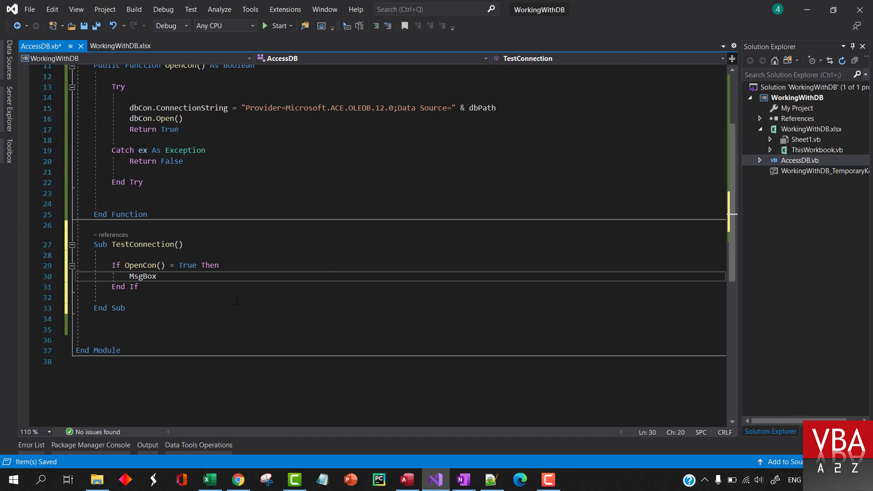
text("Connected")
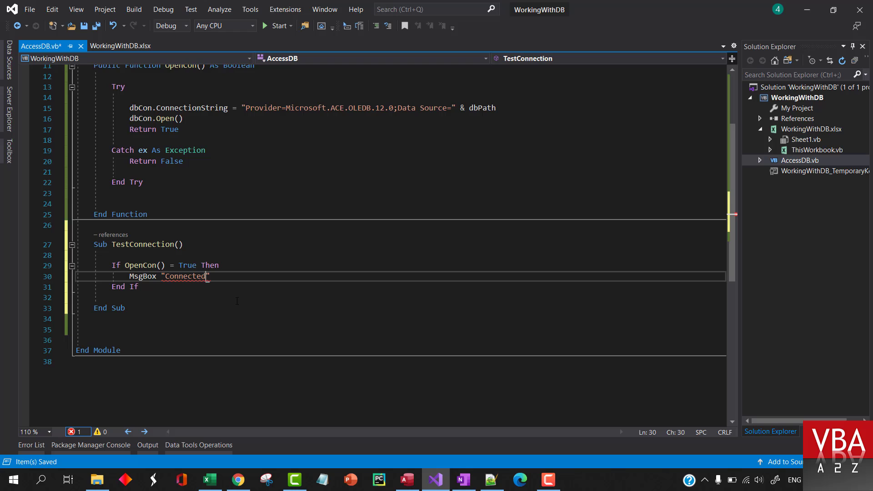
key(enter)
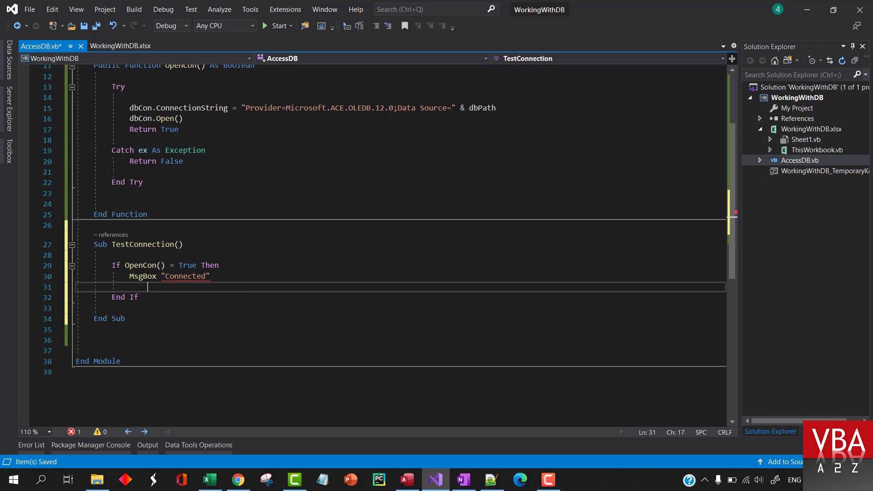
text(dbCon)
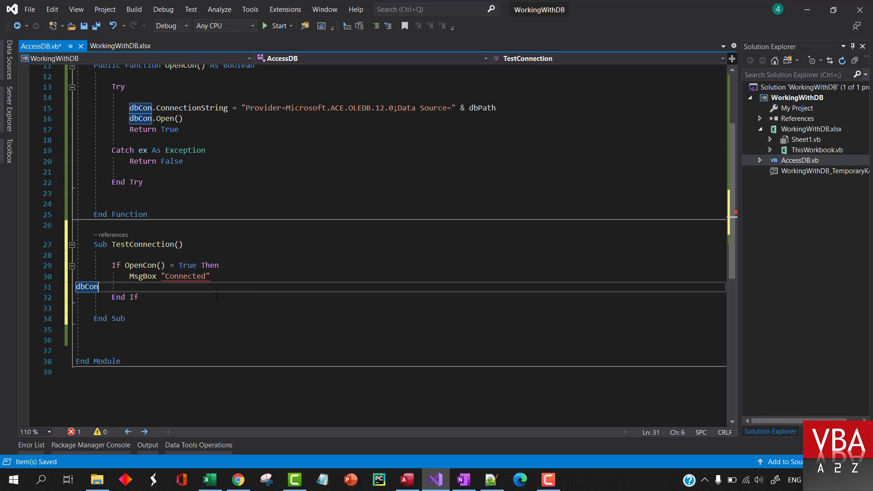
text(.Close())
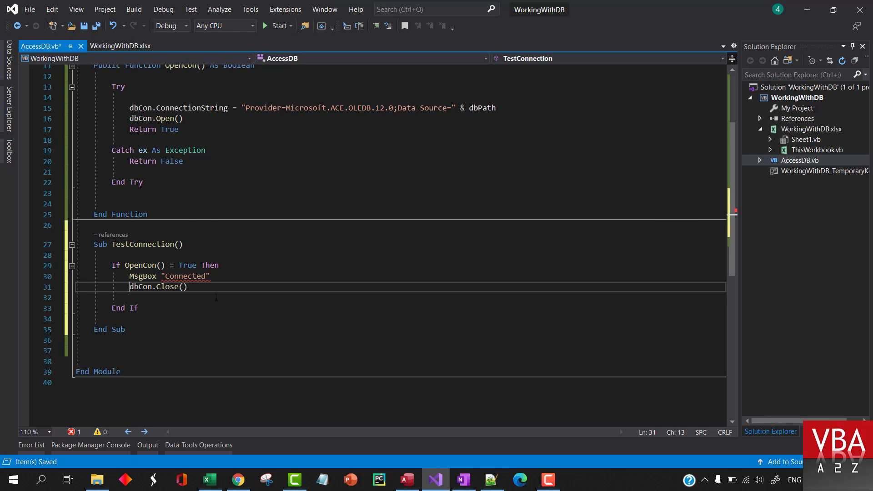
- Fix the "Connected" message and add Else MsgBox("Failed to connect")
click(186, 287)
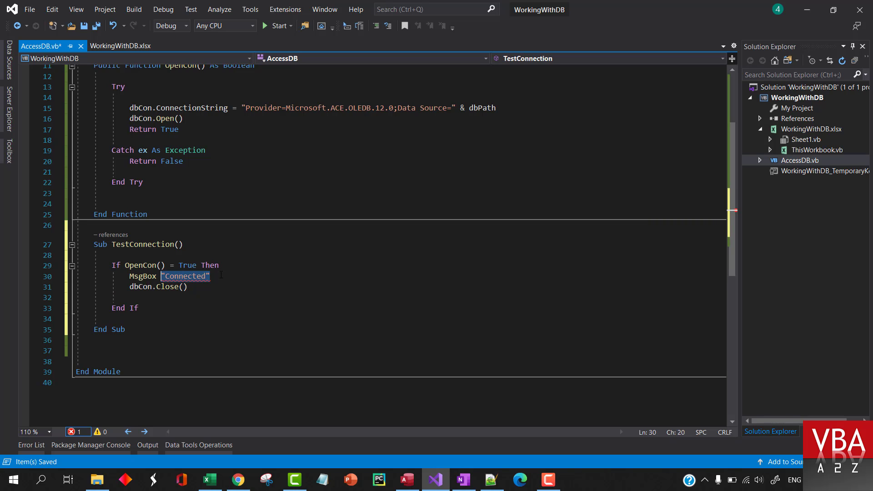
key(Delete)
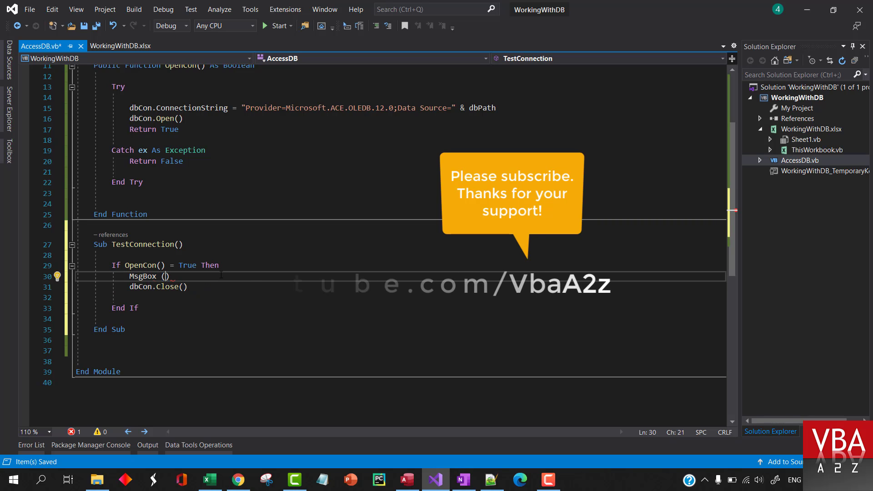
text("Connected")
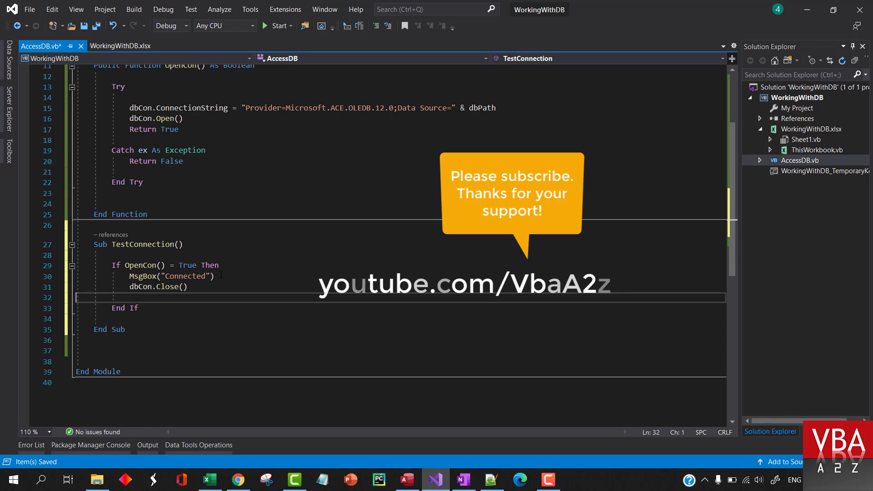
text(else)
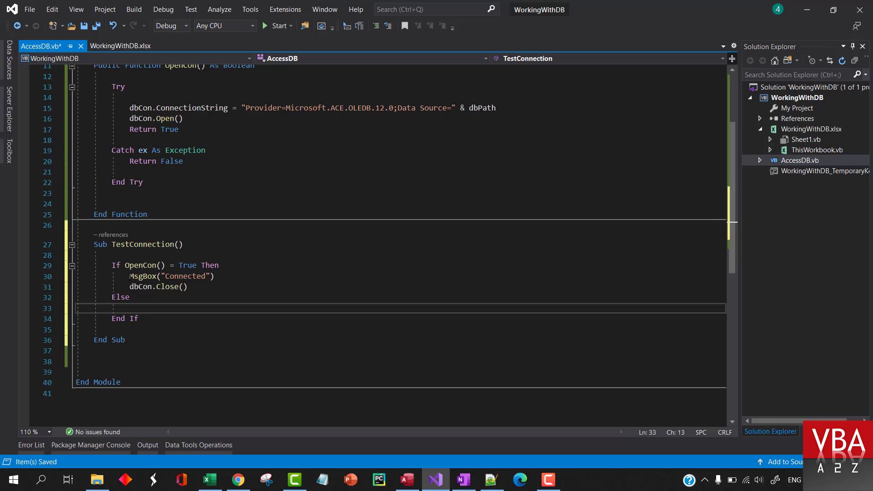
text(MsgBox("F)
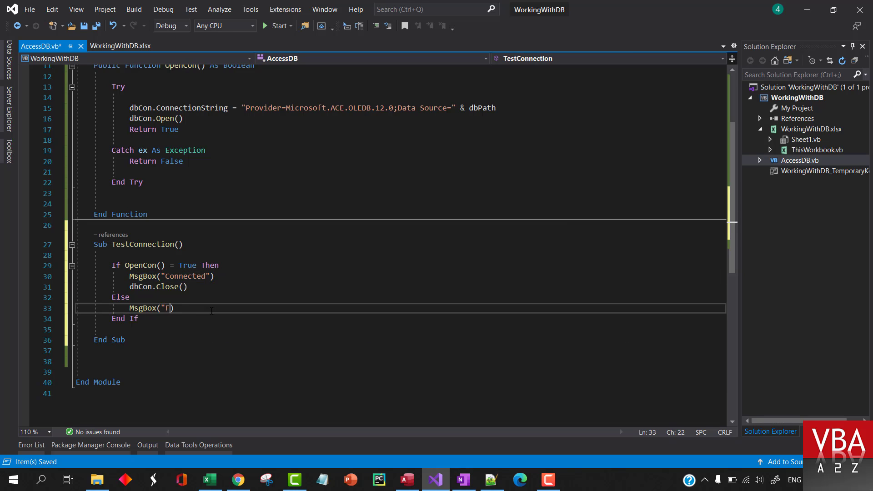
text(ailed to connect)
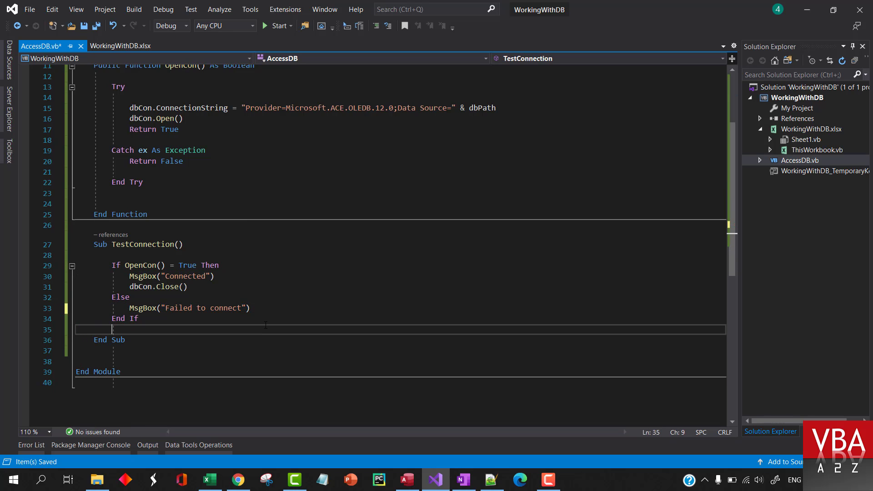
double_click(142, 243)
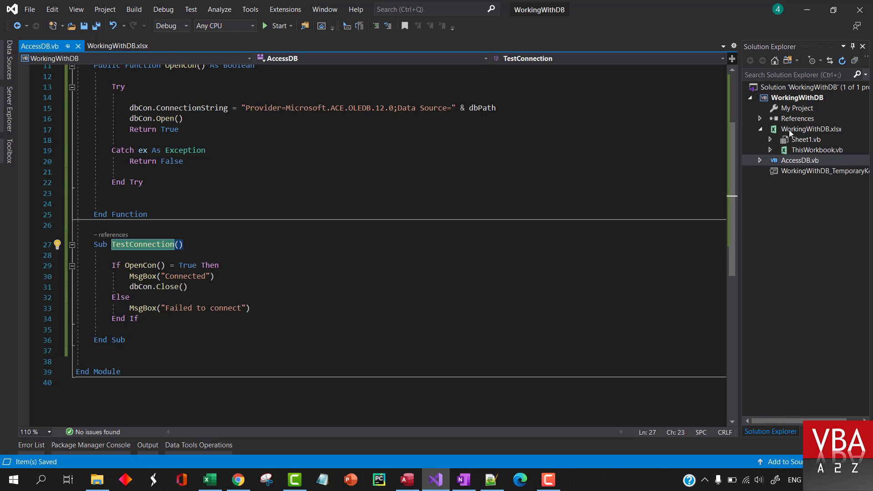
- Draw Button1 on the WorkingWithDB.xlsx sheet and generate its Button1_Click handler
right_click(797, 97)
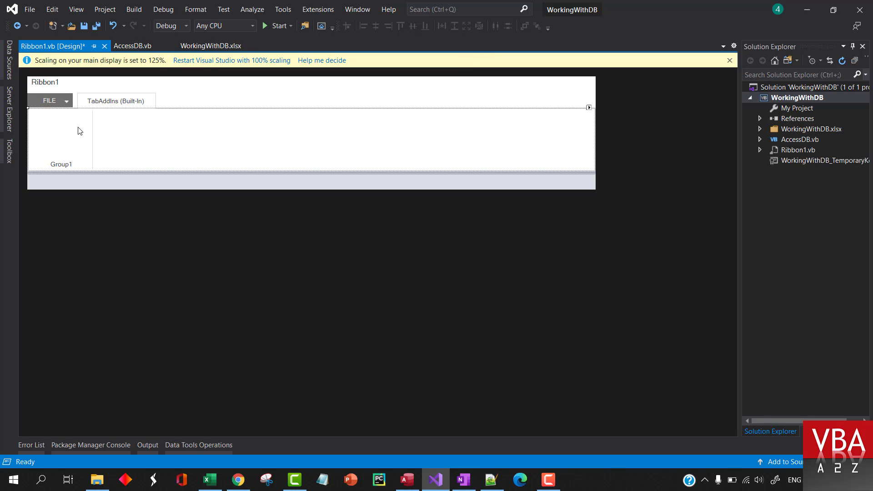
click(211, 45)
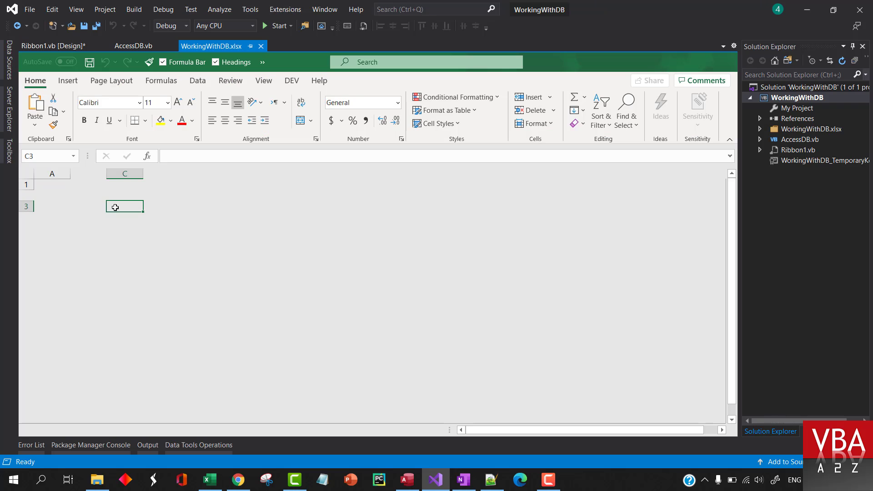
click(7, 151)
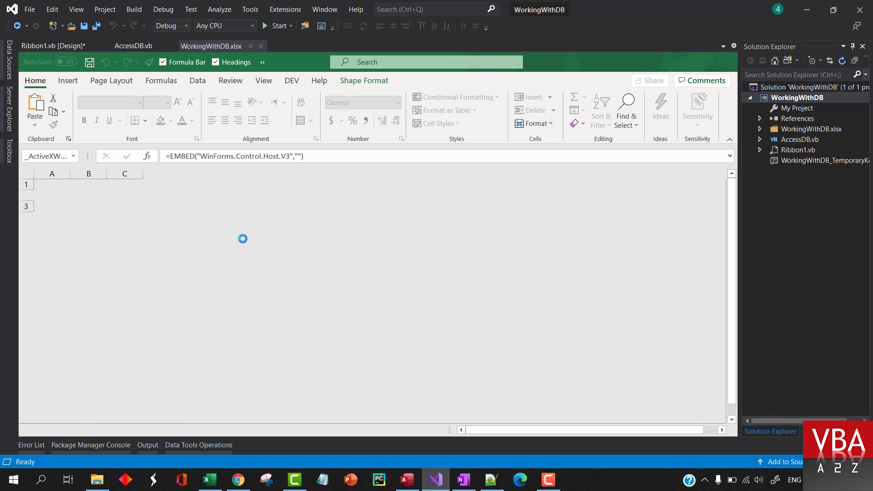
scroll(down, 3)
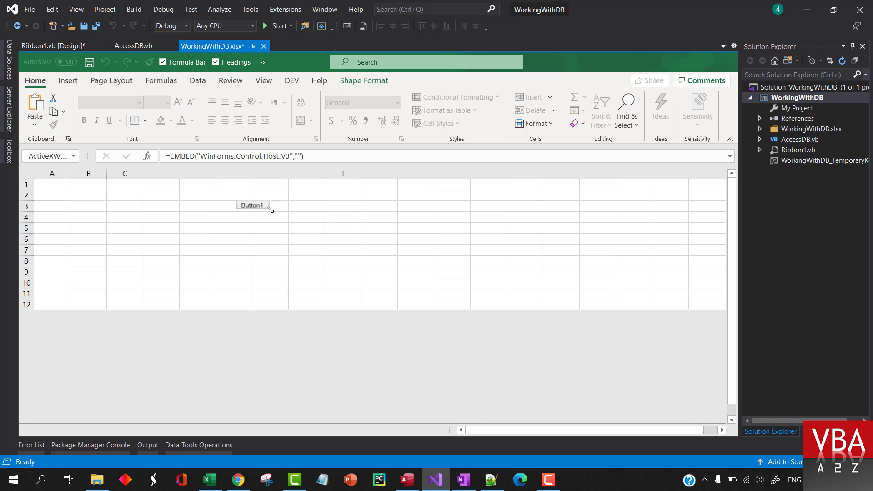
click(252, 208)
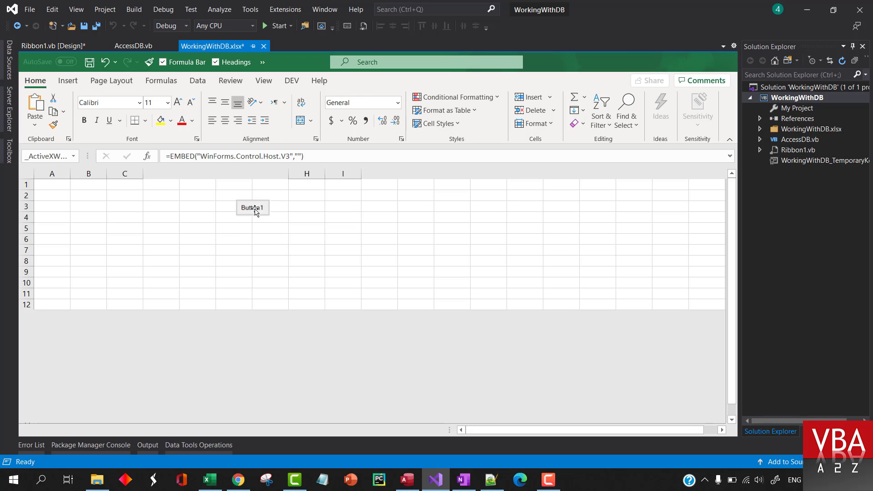
double_click(251, 207)
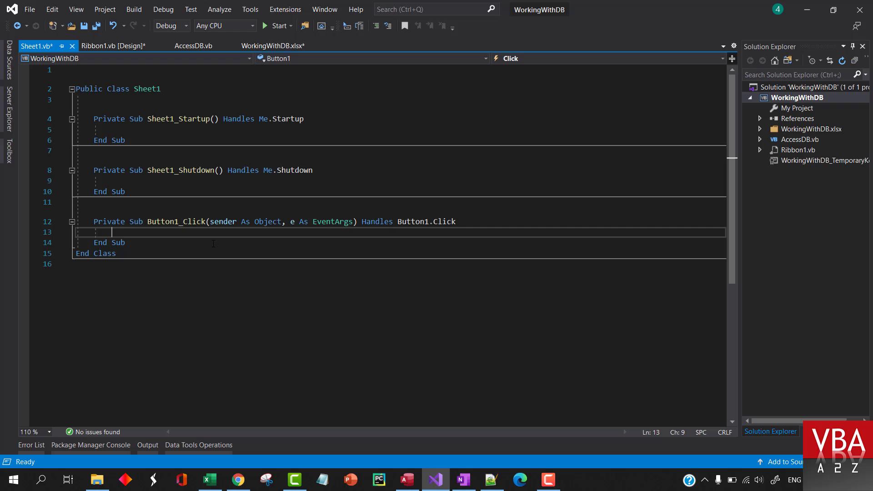
- Call TestConnection() in Button1_Click and start the project
text(TestConnection())
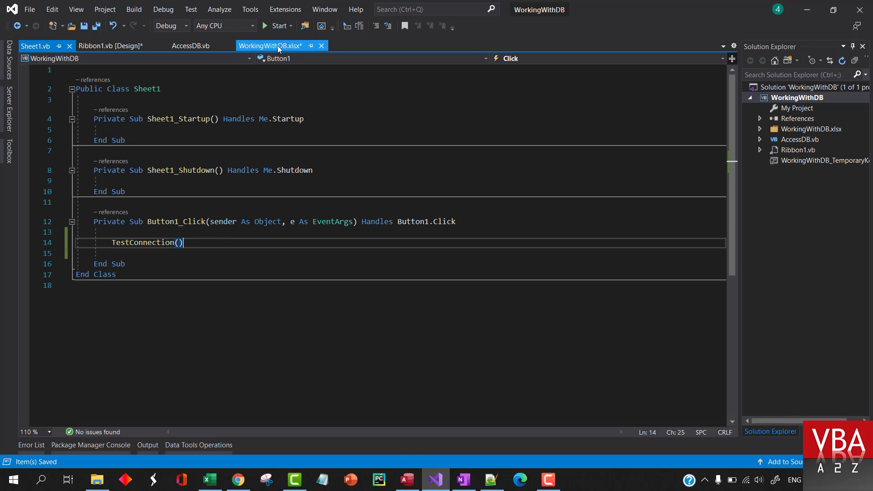
click(280, 25)
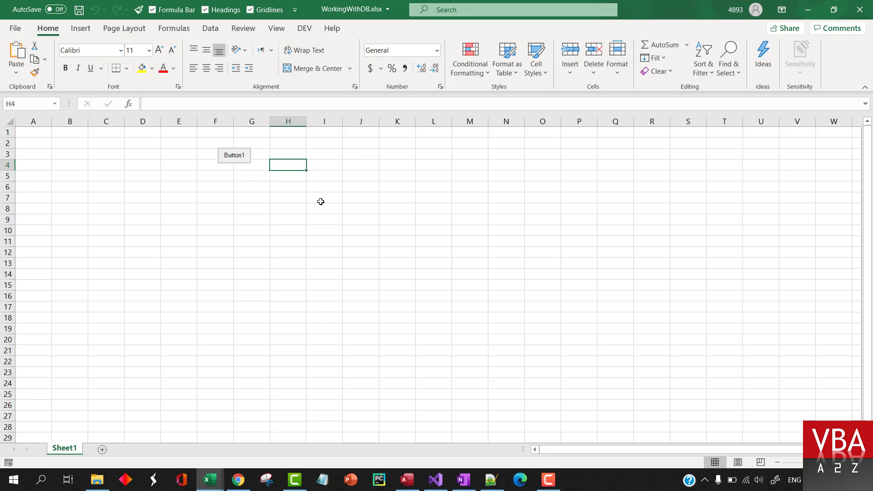
- Run Button1's connection test, dismiss the 'Failed to connect' message, and return to Visual Studio
click(234, 156)
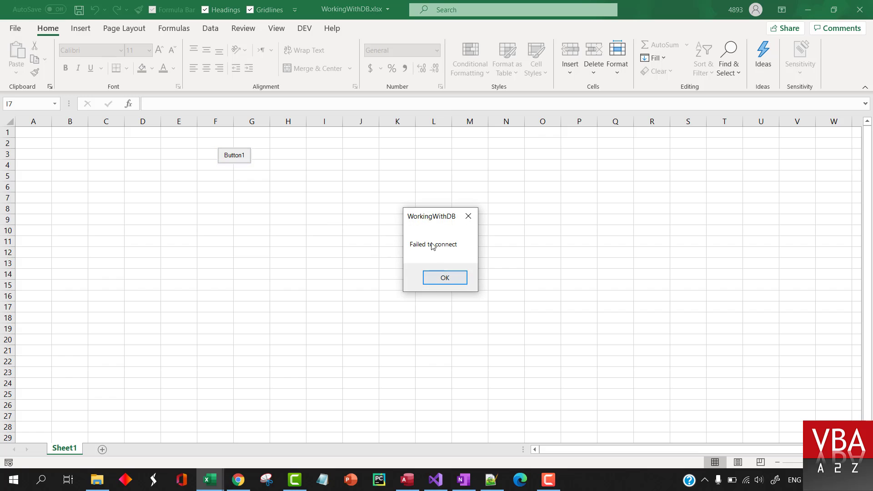
click(444, 277)
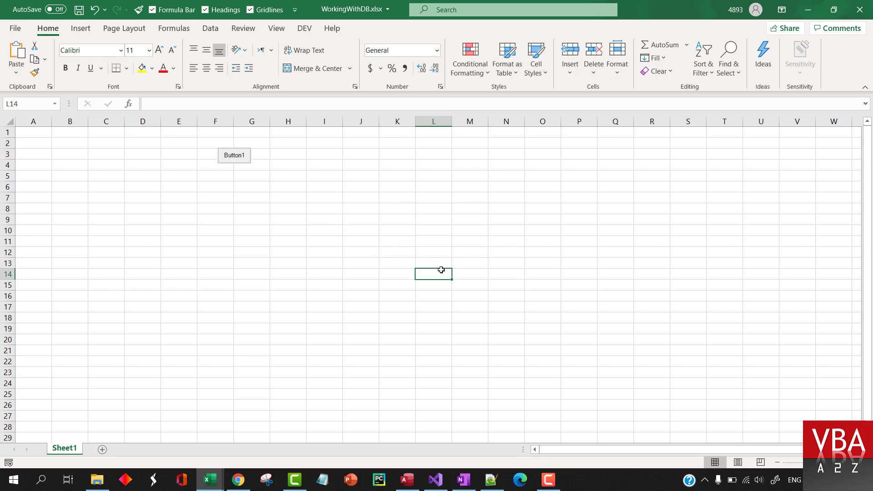
mouse_move(401, 255)
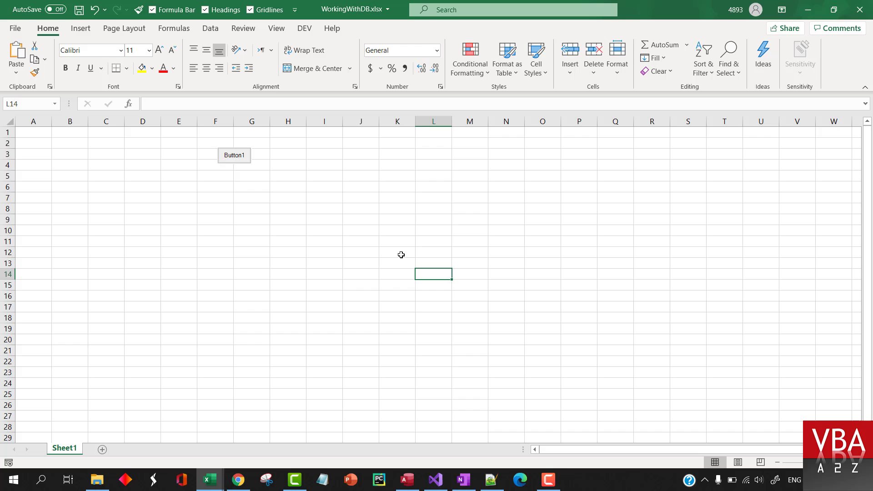
click(435, 480)
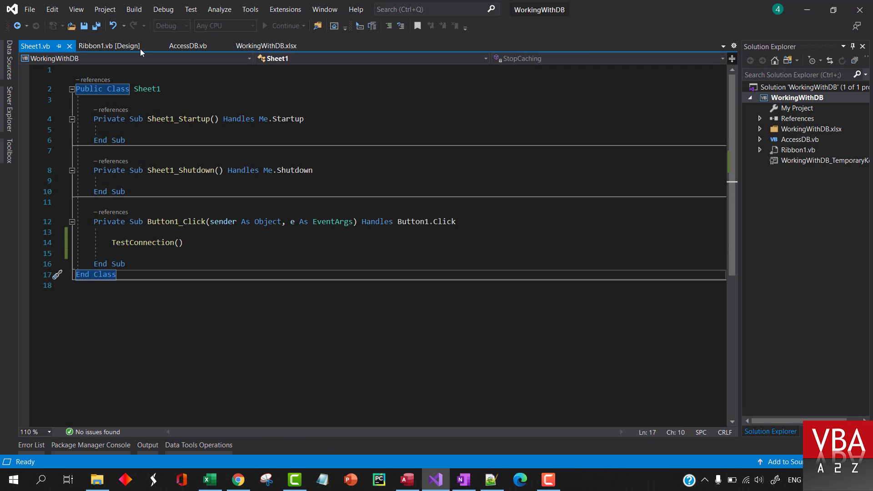
- Comment out OpenCon's Try/Catch in AccessDB.vb and rerun to expose the 'file already in use' exception
click(188, 45)
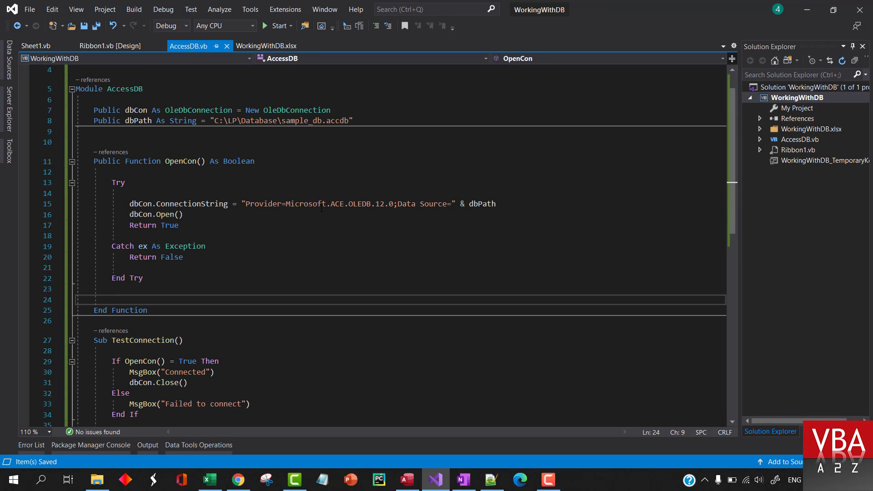
scroll(up, 3)
text(')
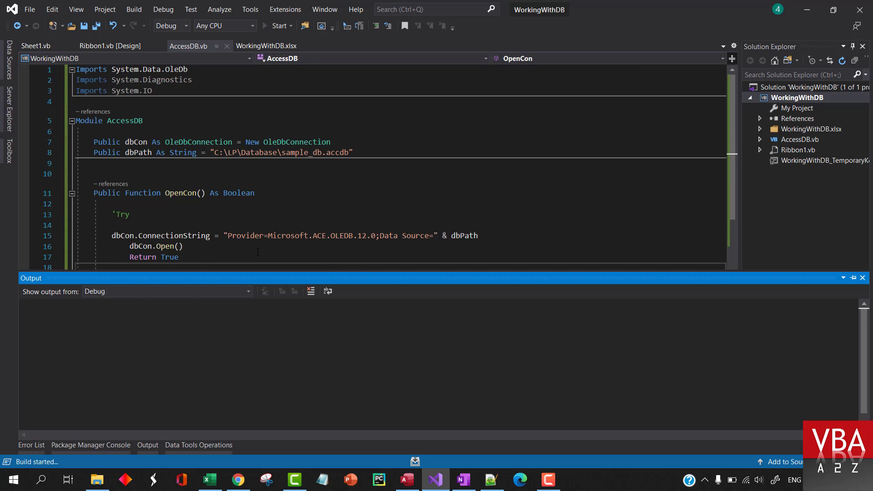
click(280, 25)
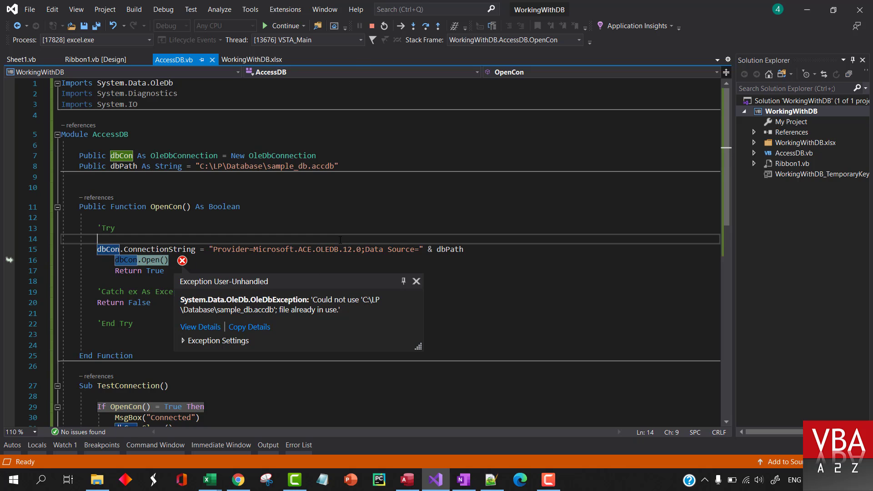
click(371, 25)
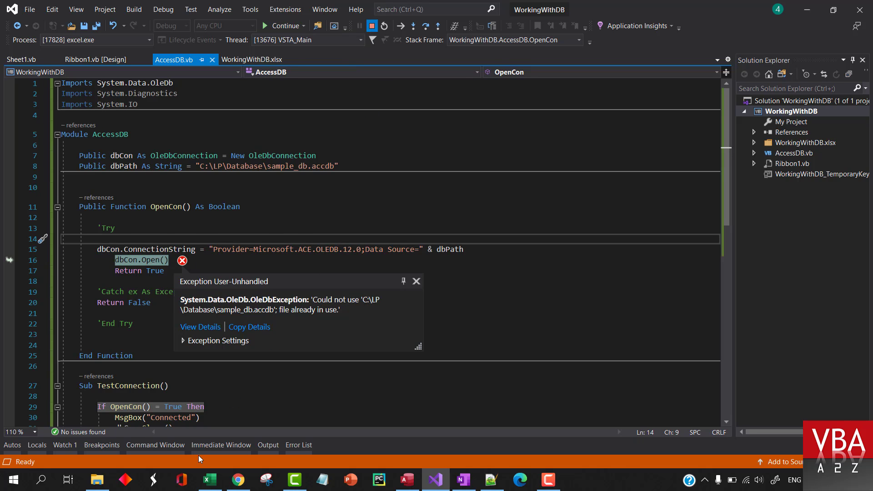
click(406, 479)
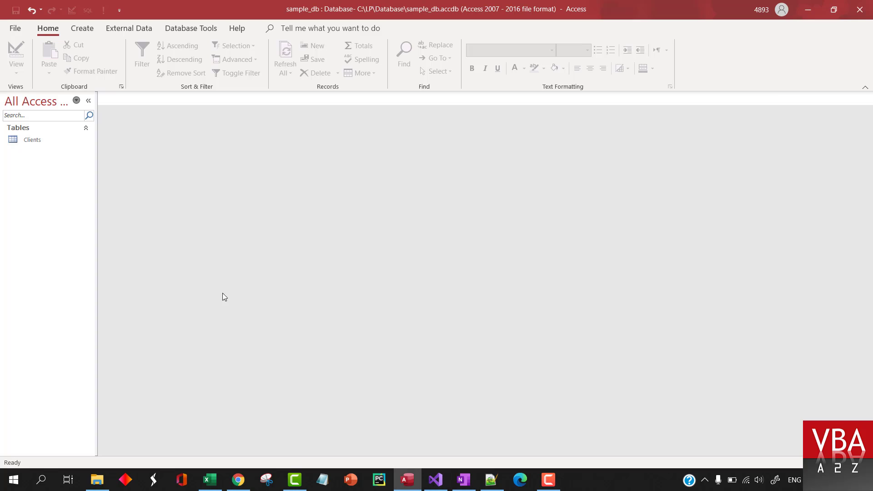
mouse_move(459, 37)
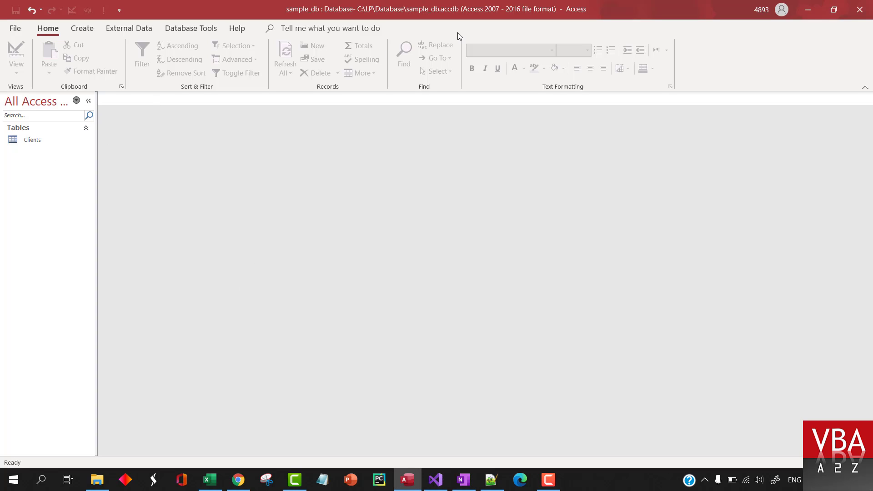
mouse_move(338, 68)
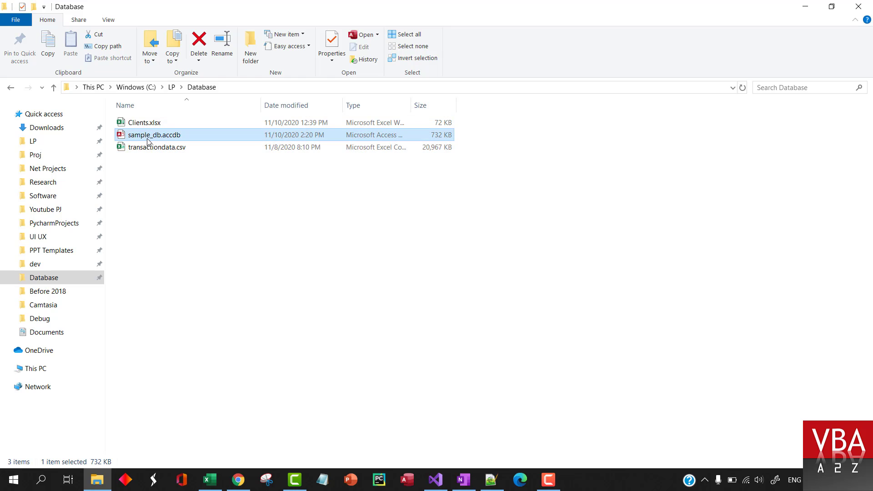
- Reopen sample_db.accdb and its Clients table, then leave Access
double_click(154, 134)
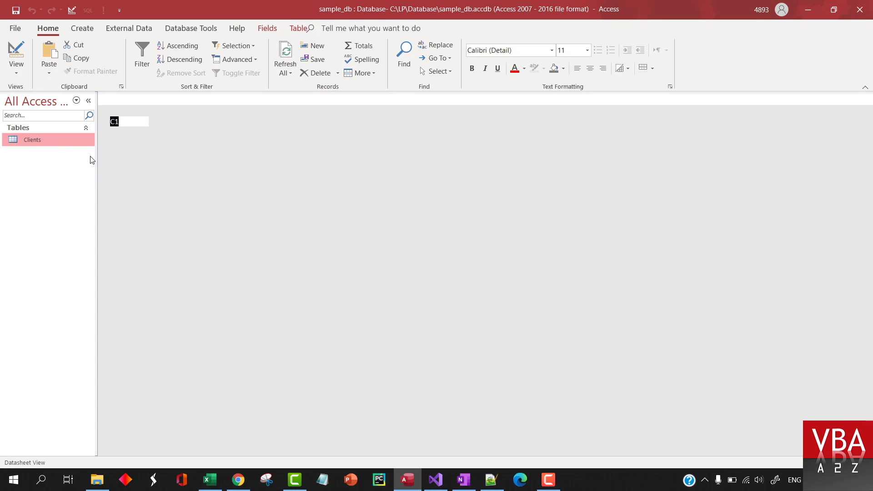
double_click(32, 139)
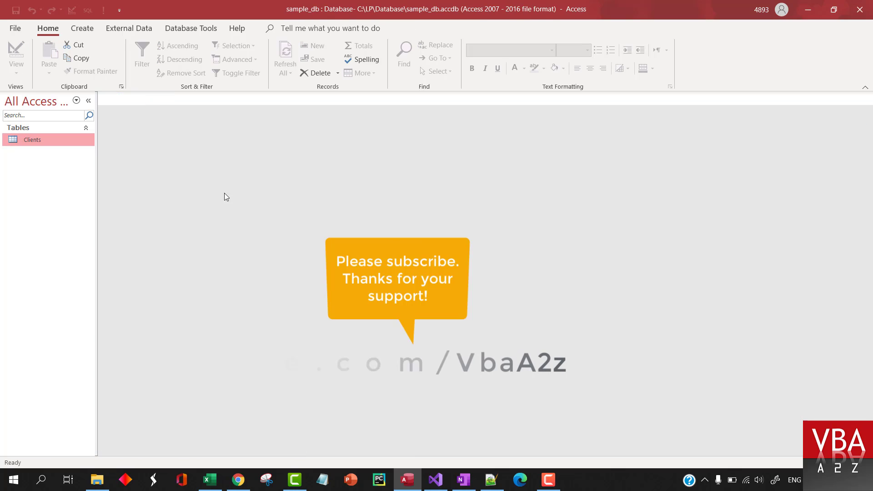
click(434, 479)
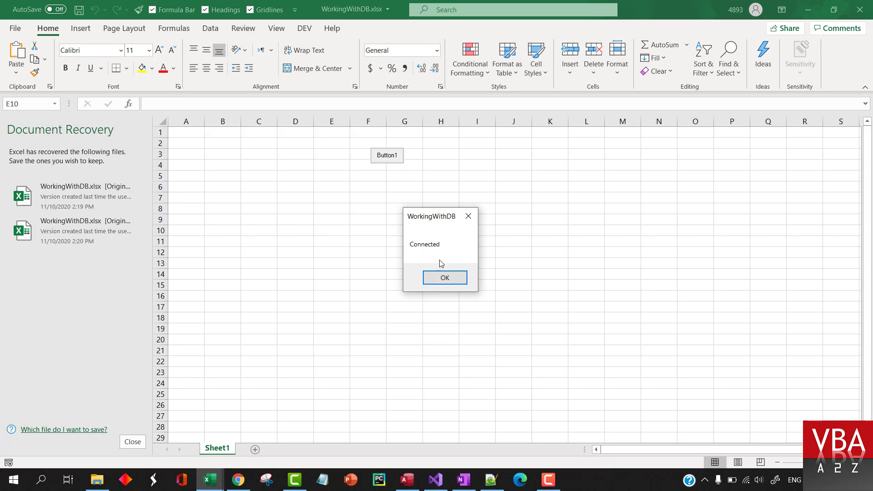
- Dismiss the Connected message, close the workbook, and reopen the AccessDB.vb tab
click(444, 277)
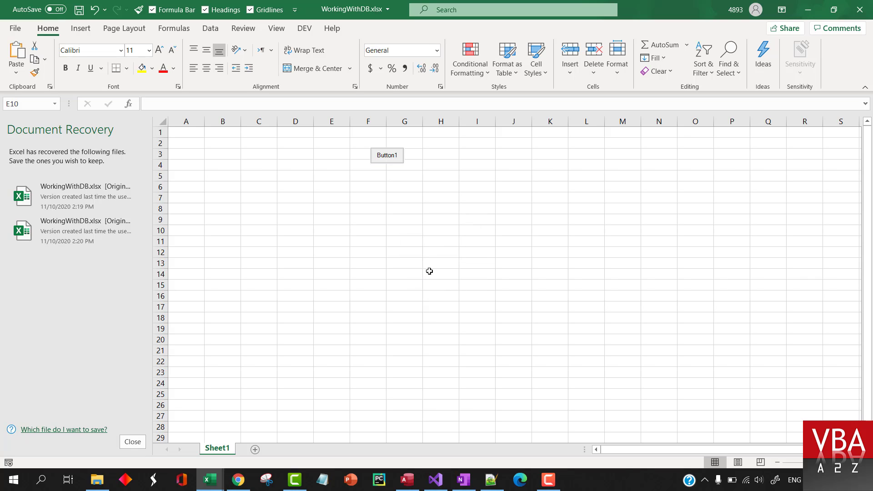
mouse_move(862, 10)
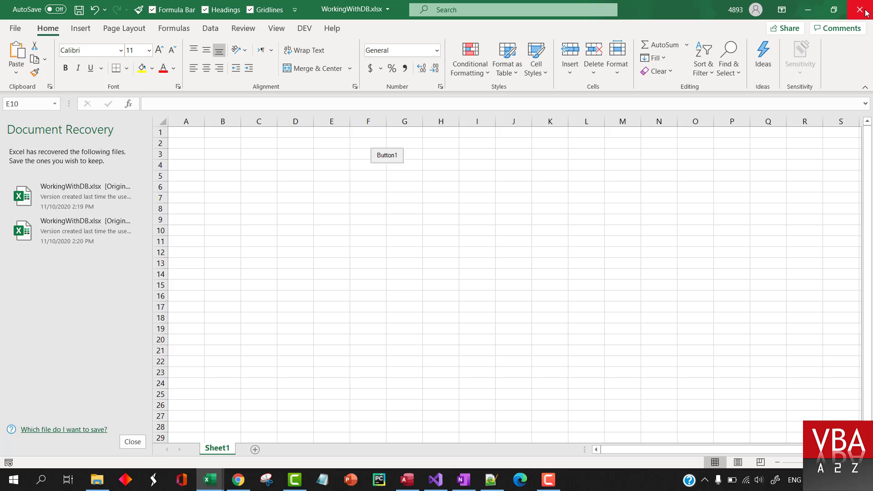
click(436, 479)
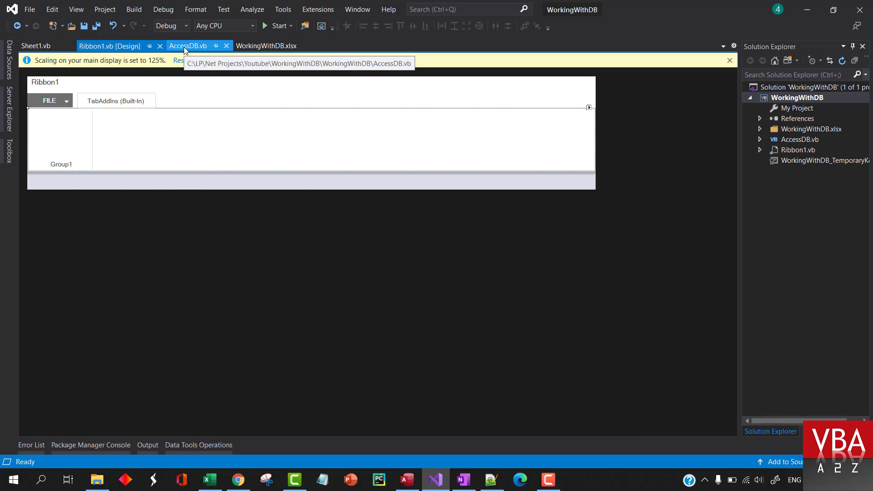
click(188, 45)
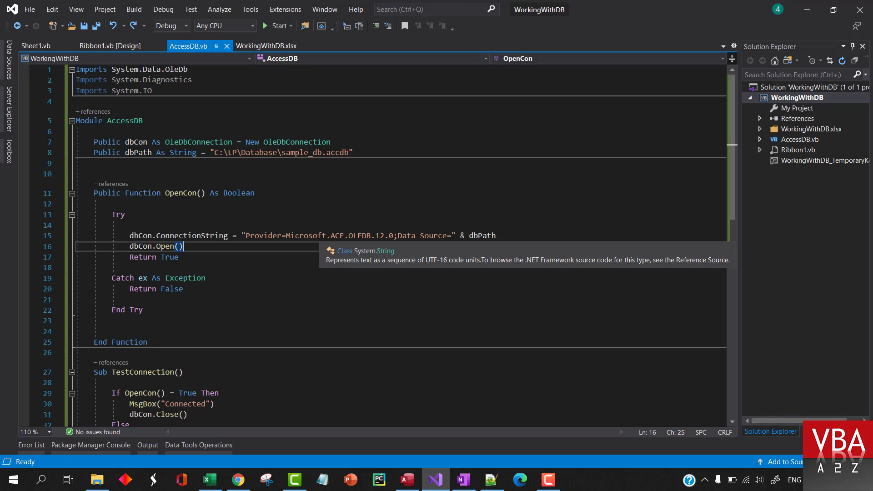